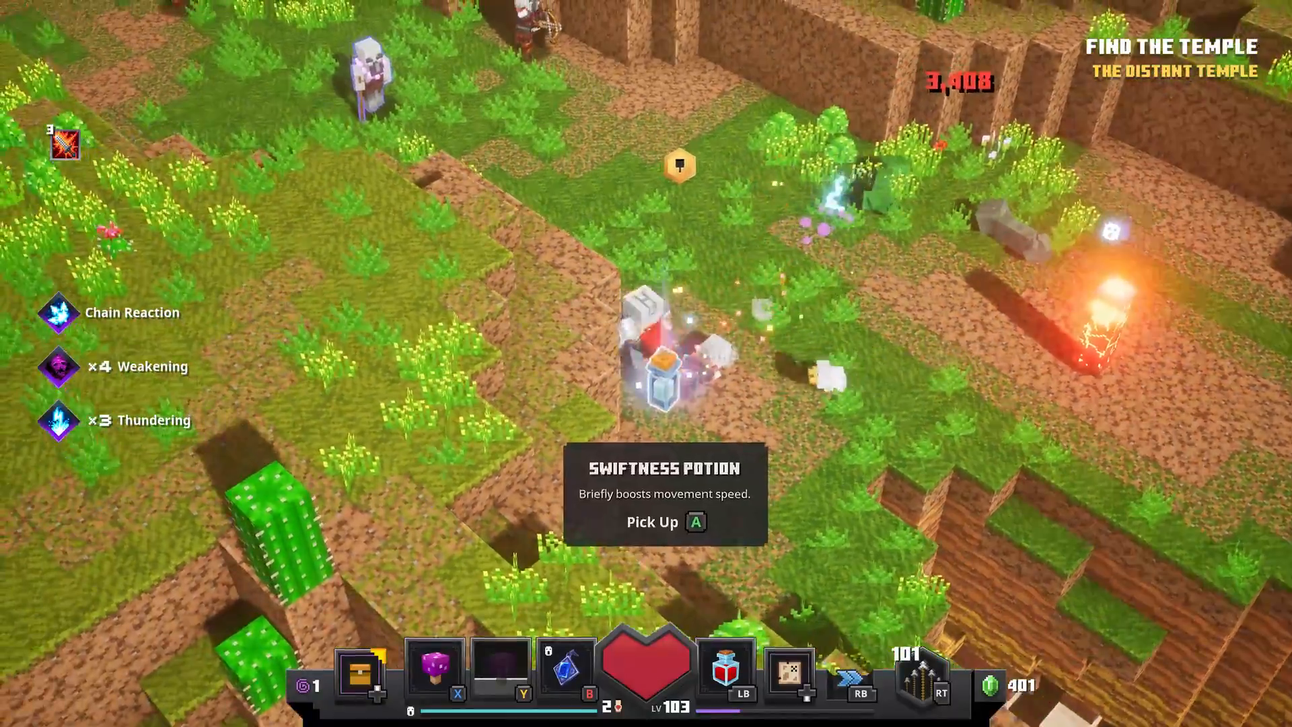
Exit Minecraft Dungeons so the Windows desktop is showing
key("a")
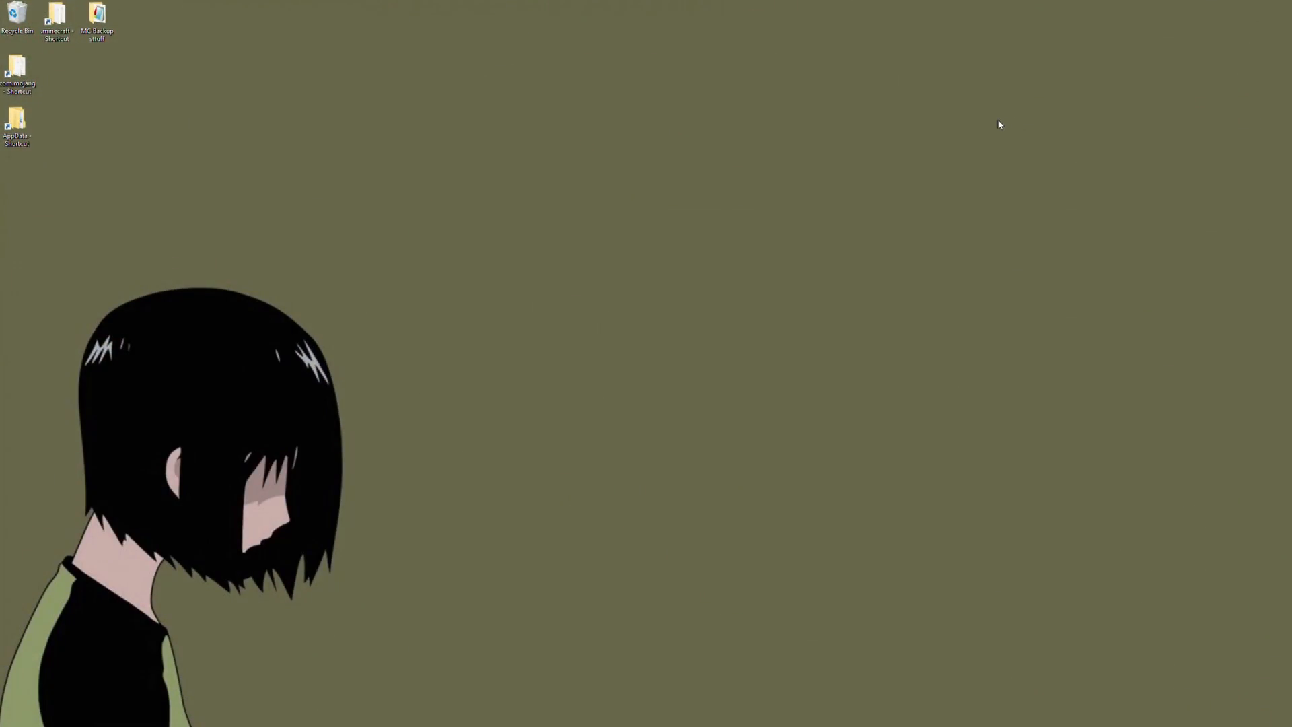
mouse_move(416, 267)
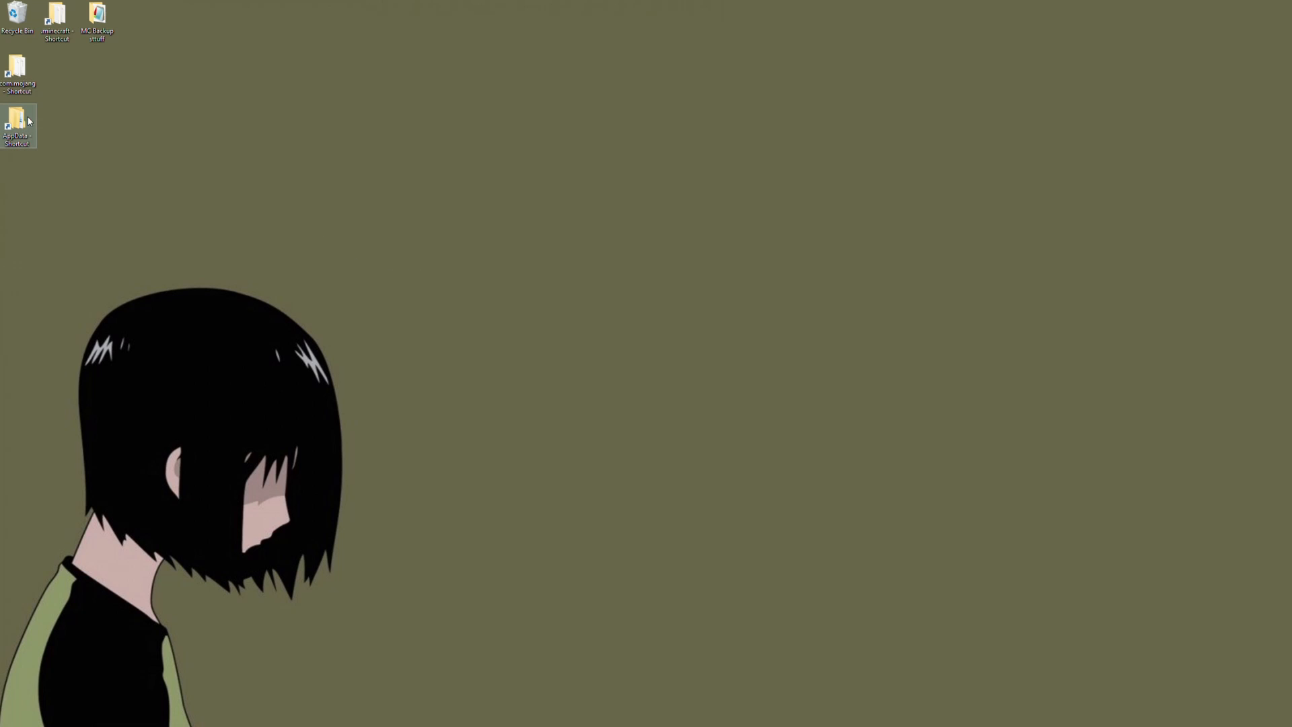
mouse_move(18, 124)
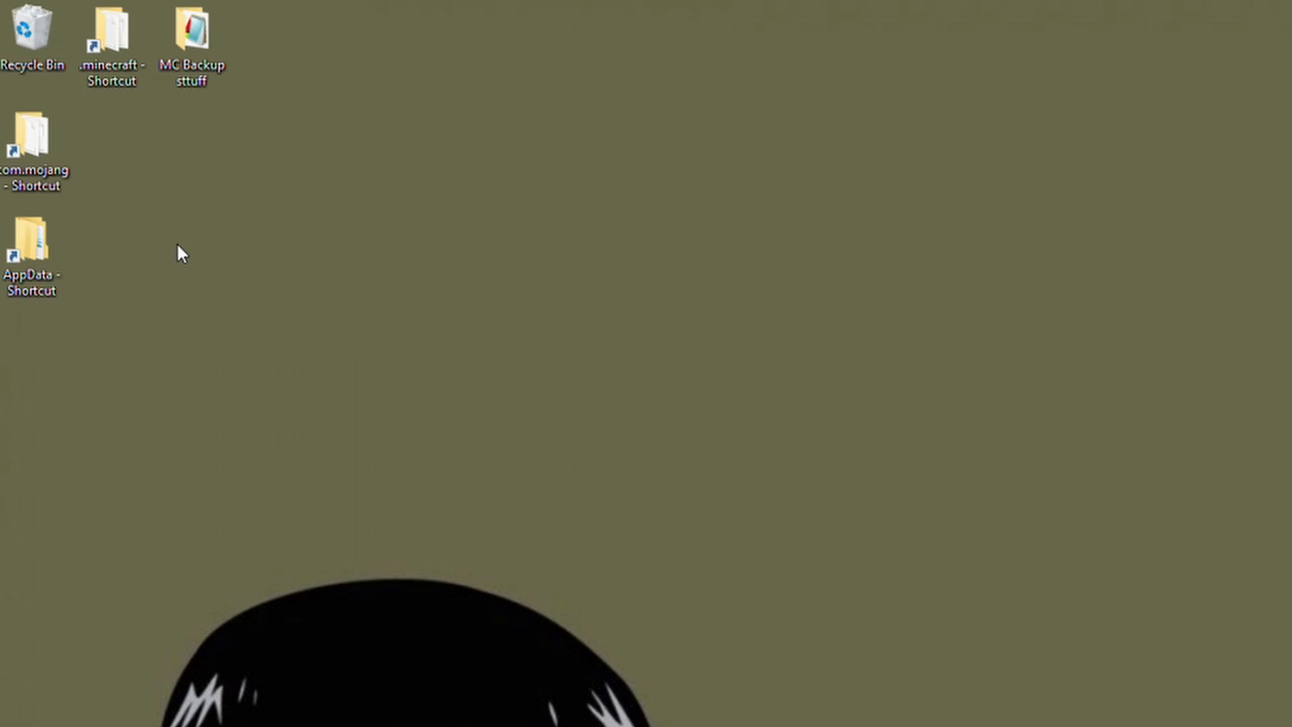
Launch a File Explorer window showing Quick access
left_click(30, 247)
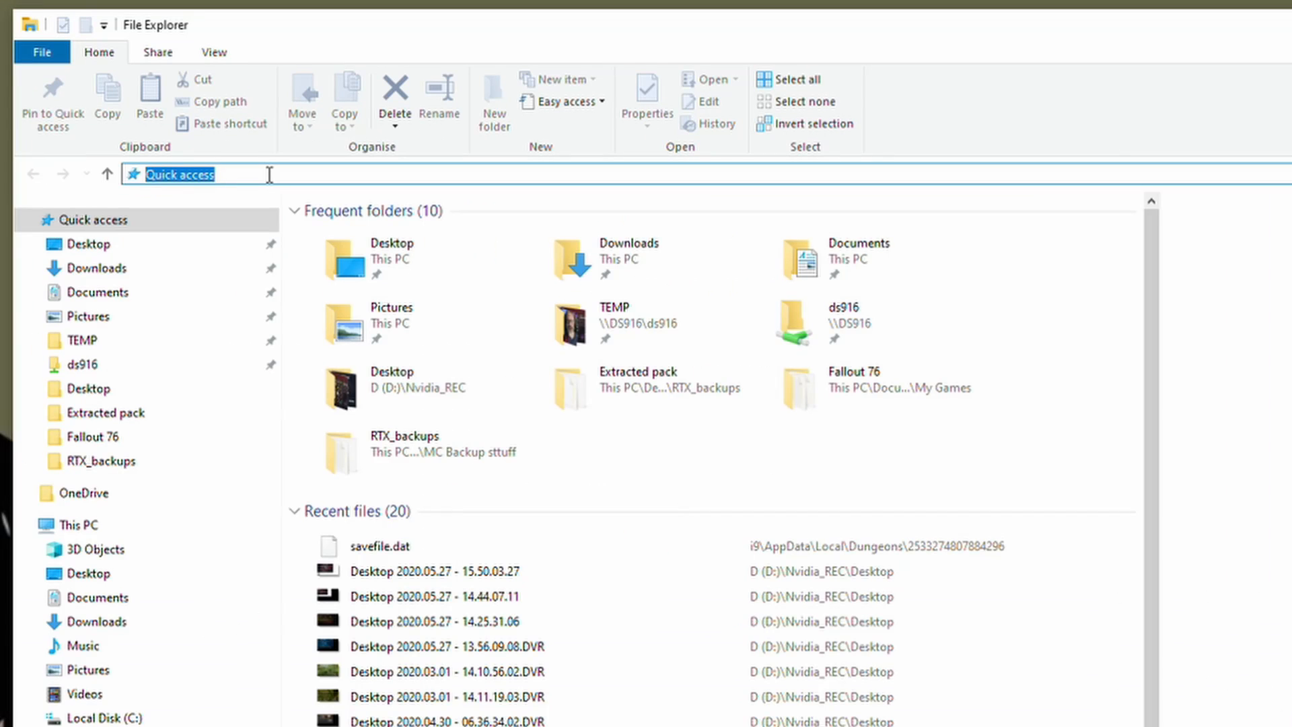
Navigate via %appdata% and step up to the AppData folder listing Local, LocalLow and Roaming
type("%appdata%")
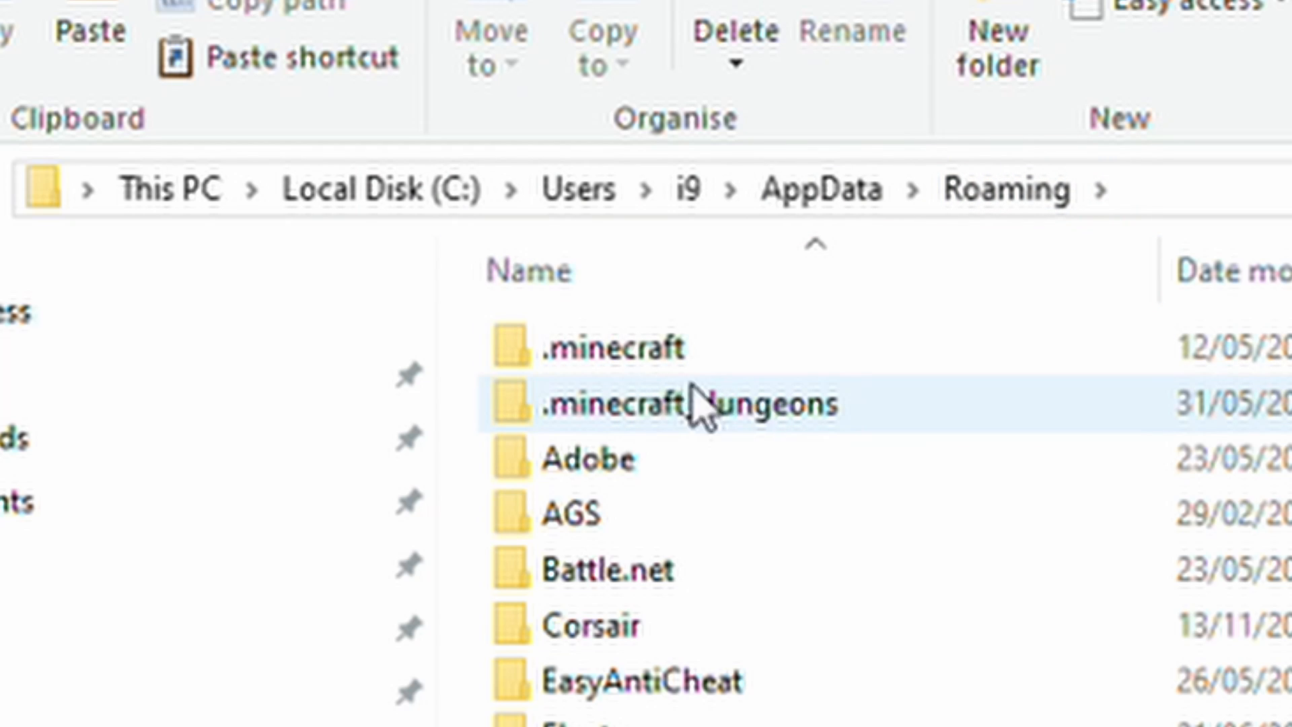
mouse_move(754, 415)
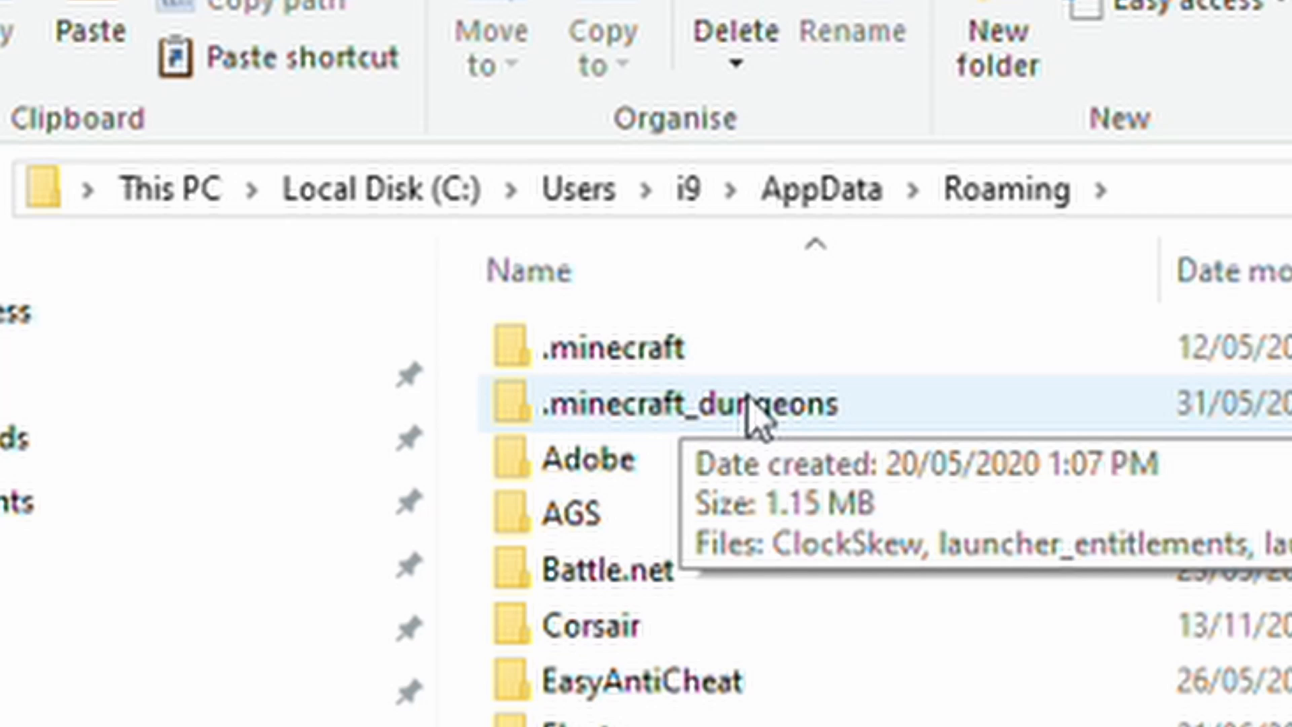
left_click(824, 189)
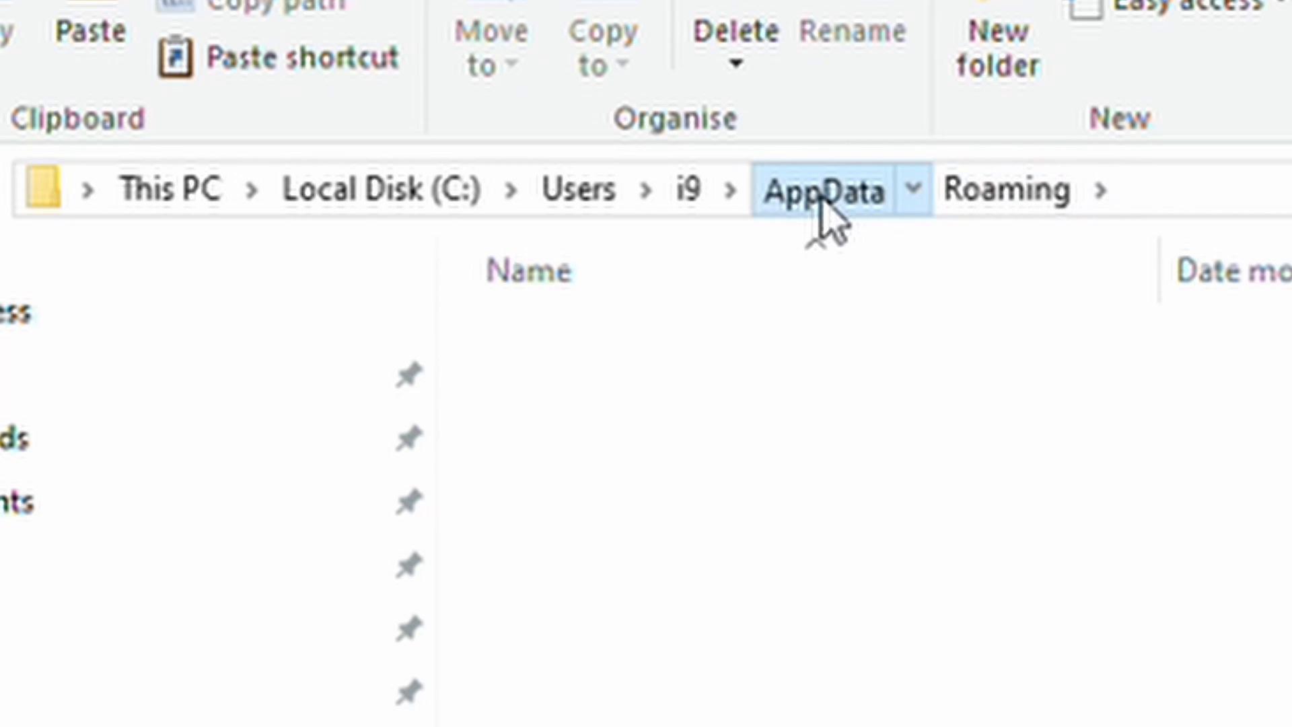
left_click(824, 190)
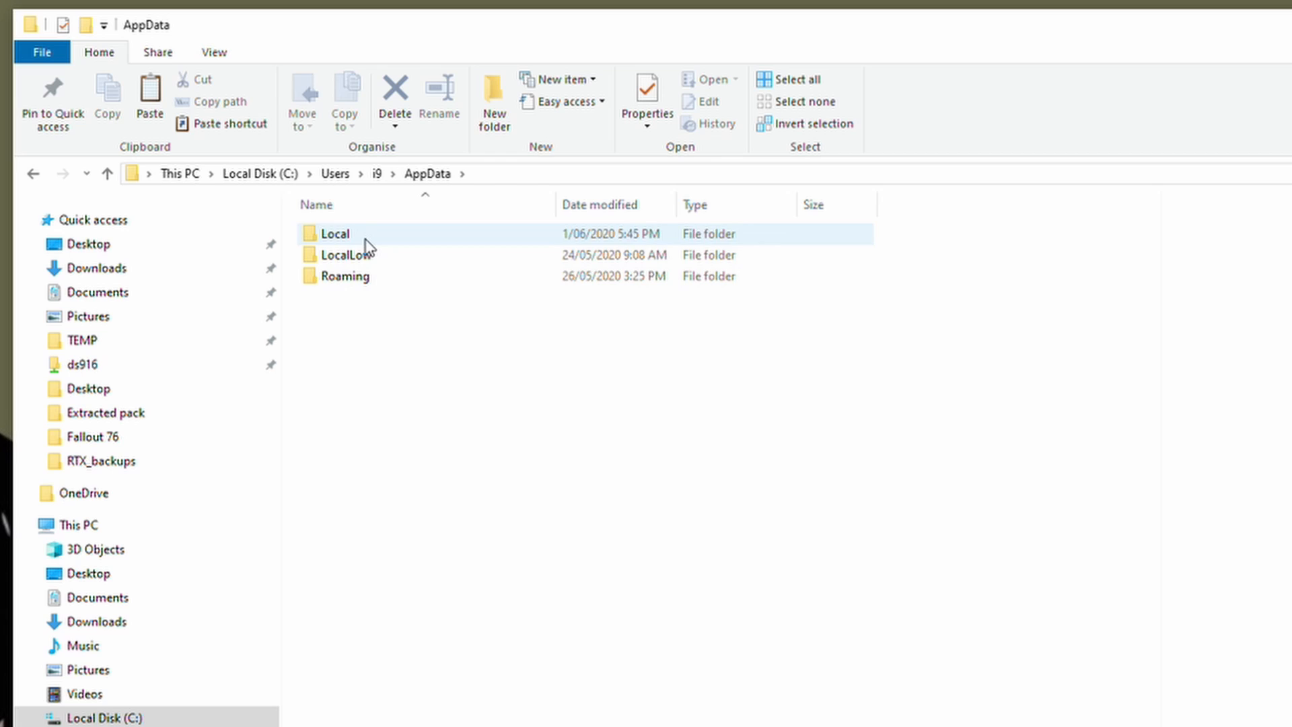
double_click(335, 233)
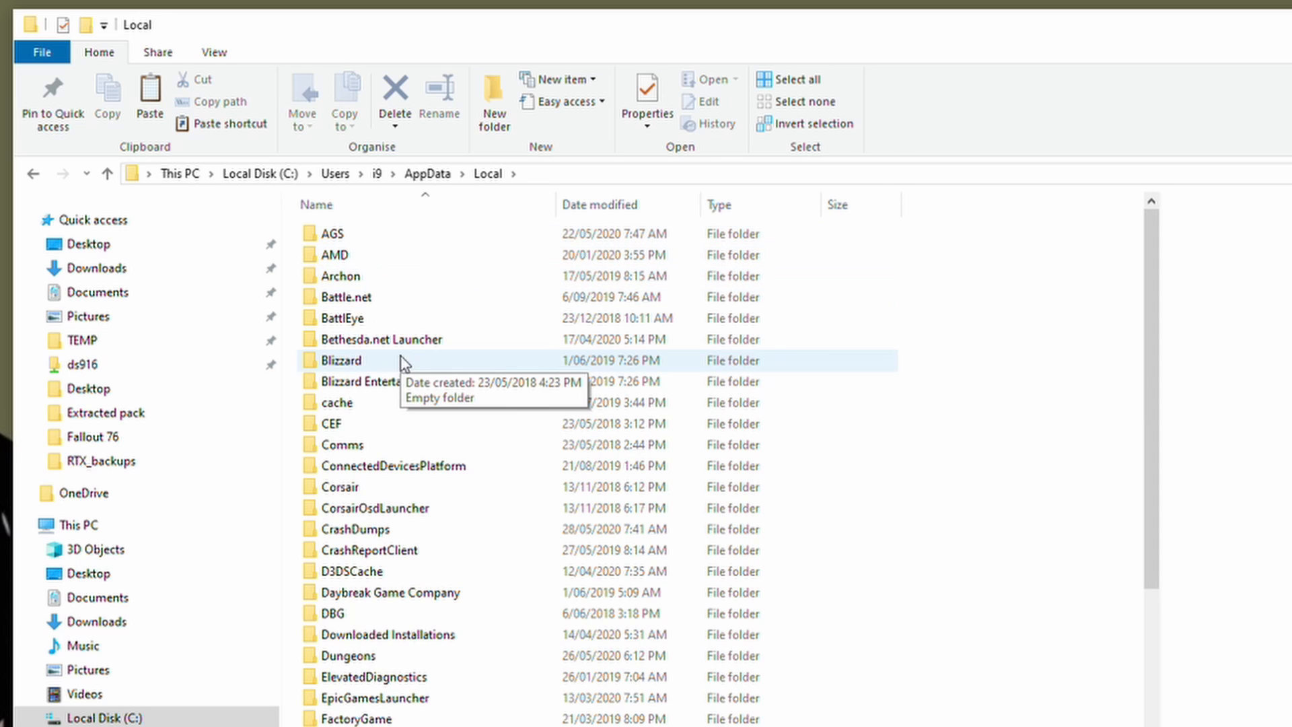
mouse_move(411, 655)
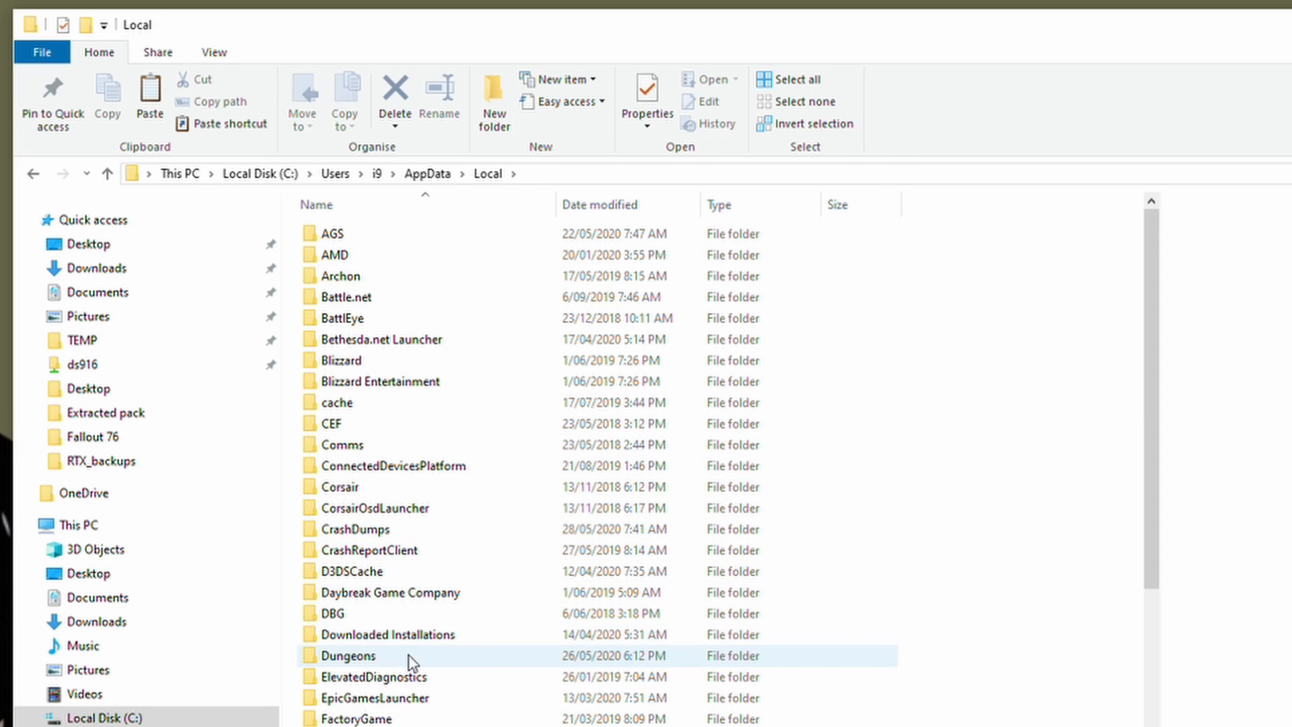
double_click(347, 655)
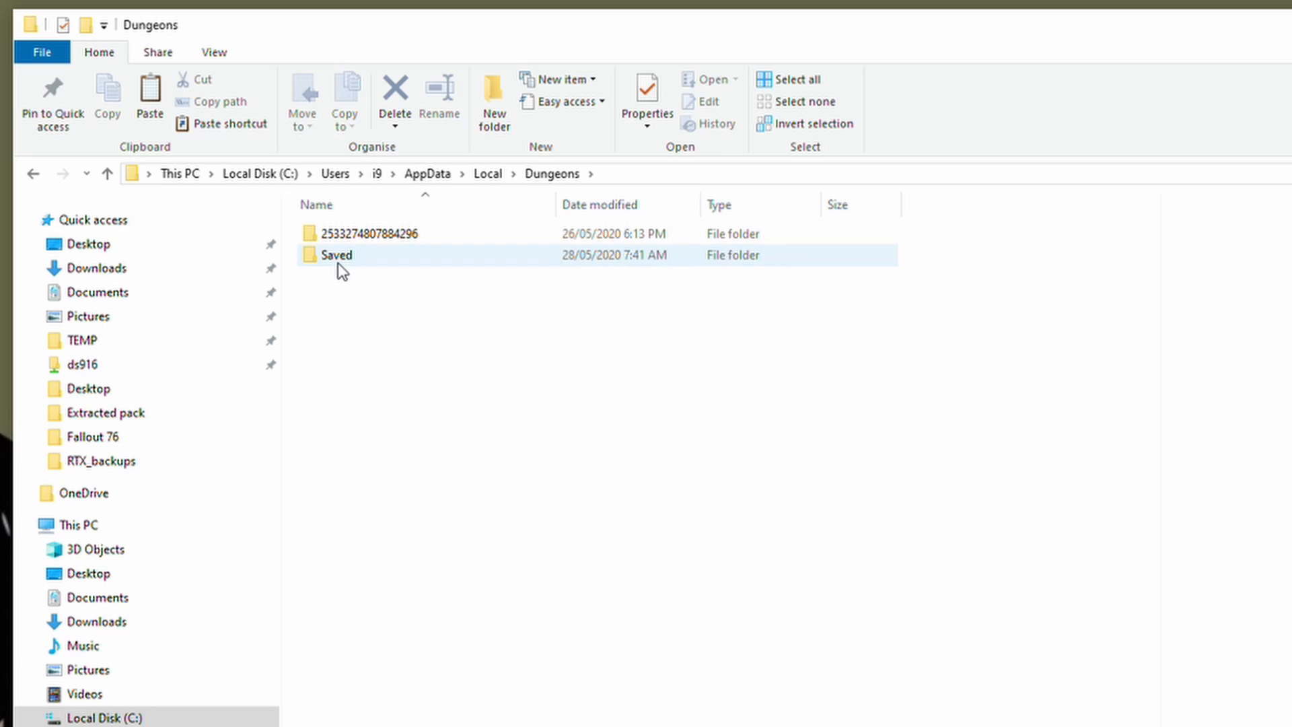
mouse_move(362, 260)
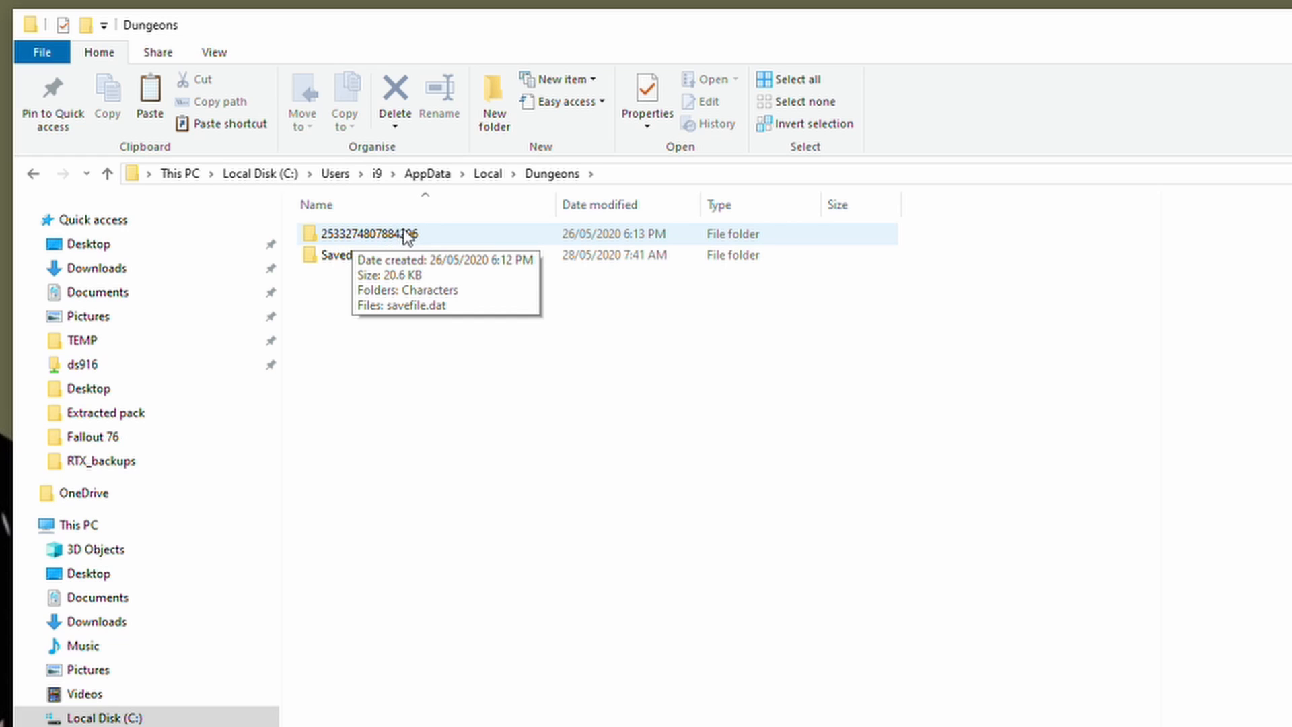
double_click(370, 233)
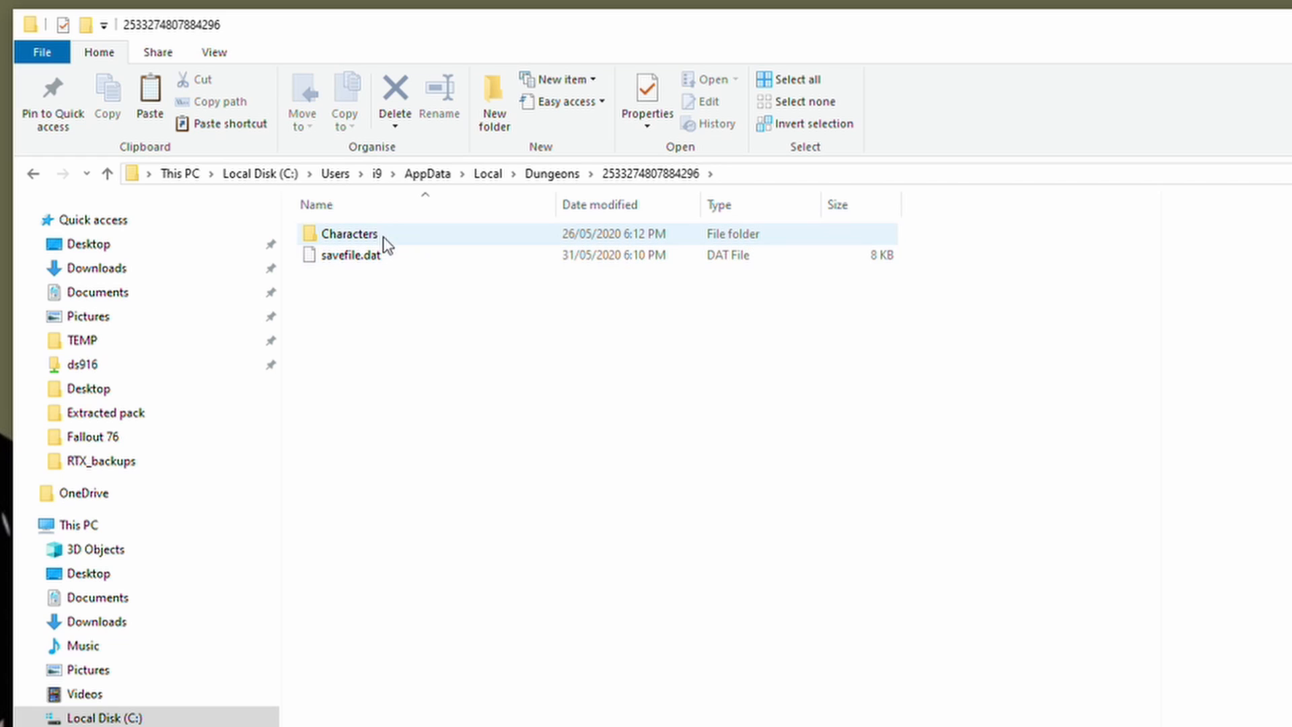
double_click(349, 232)
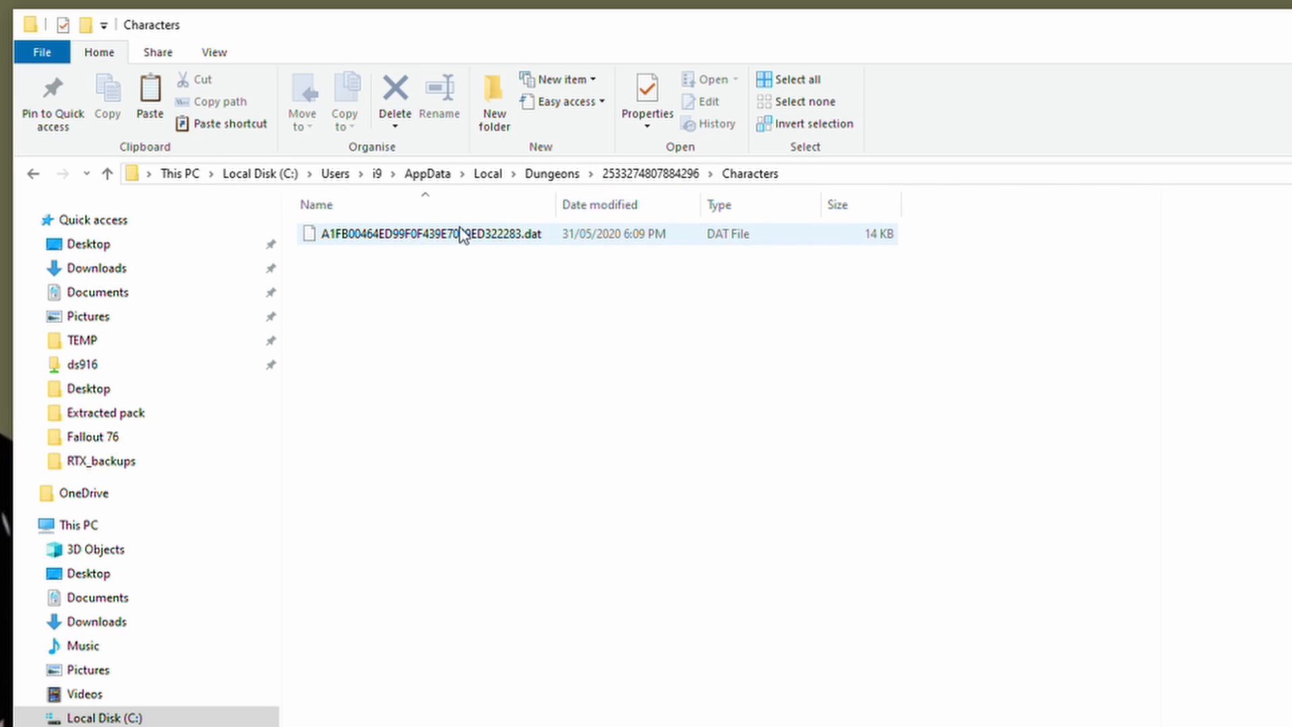
mouse_move(435, 244)
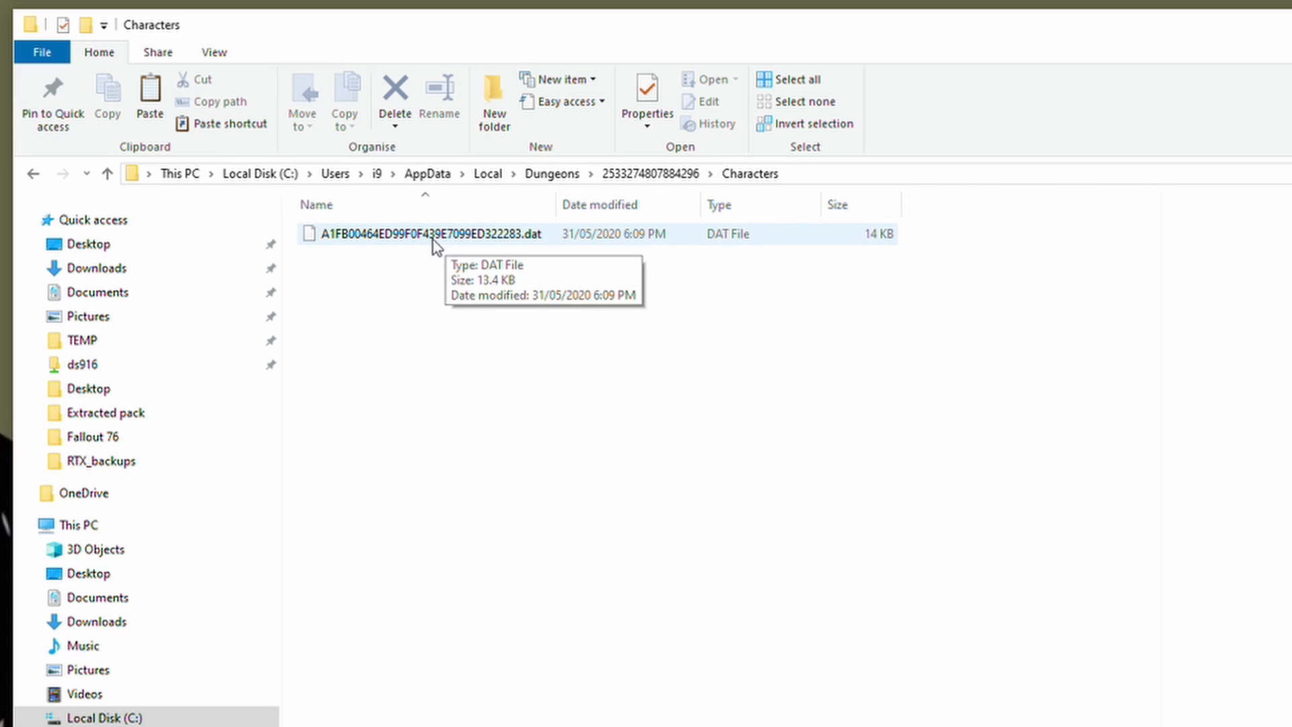
left_click(420, 234)
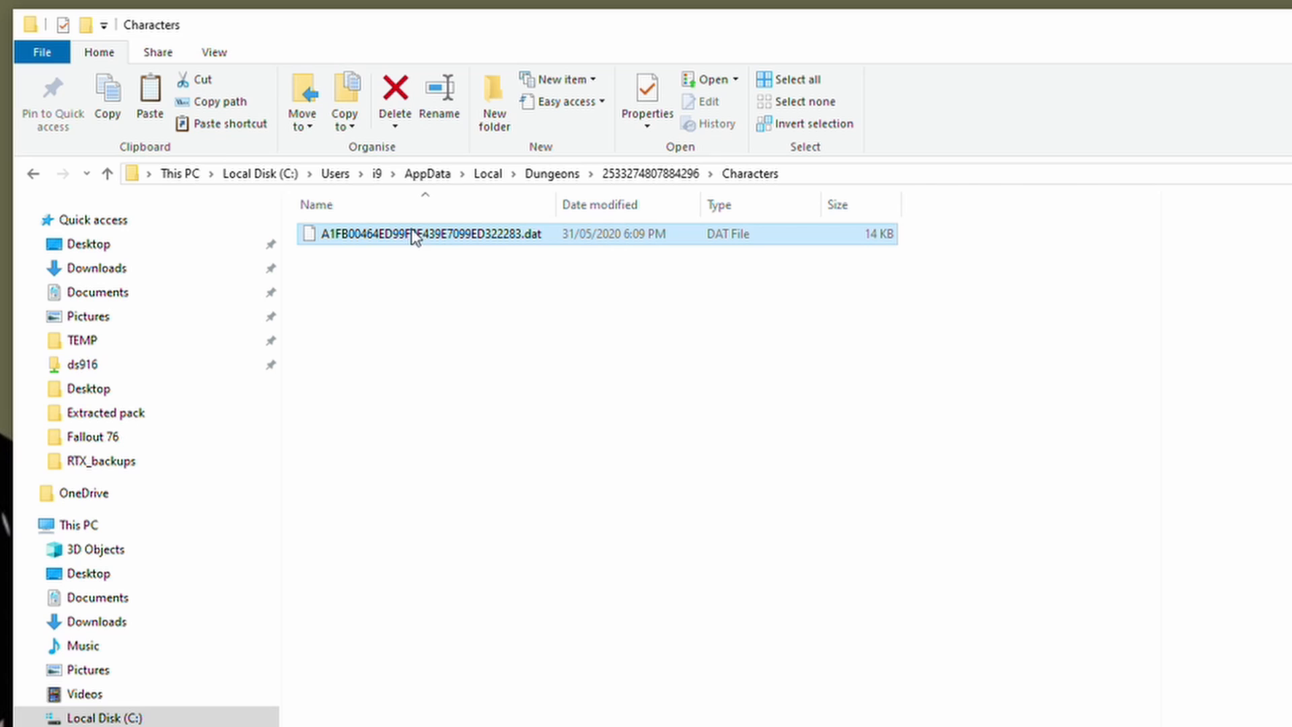
mouse_move(456, 243)
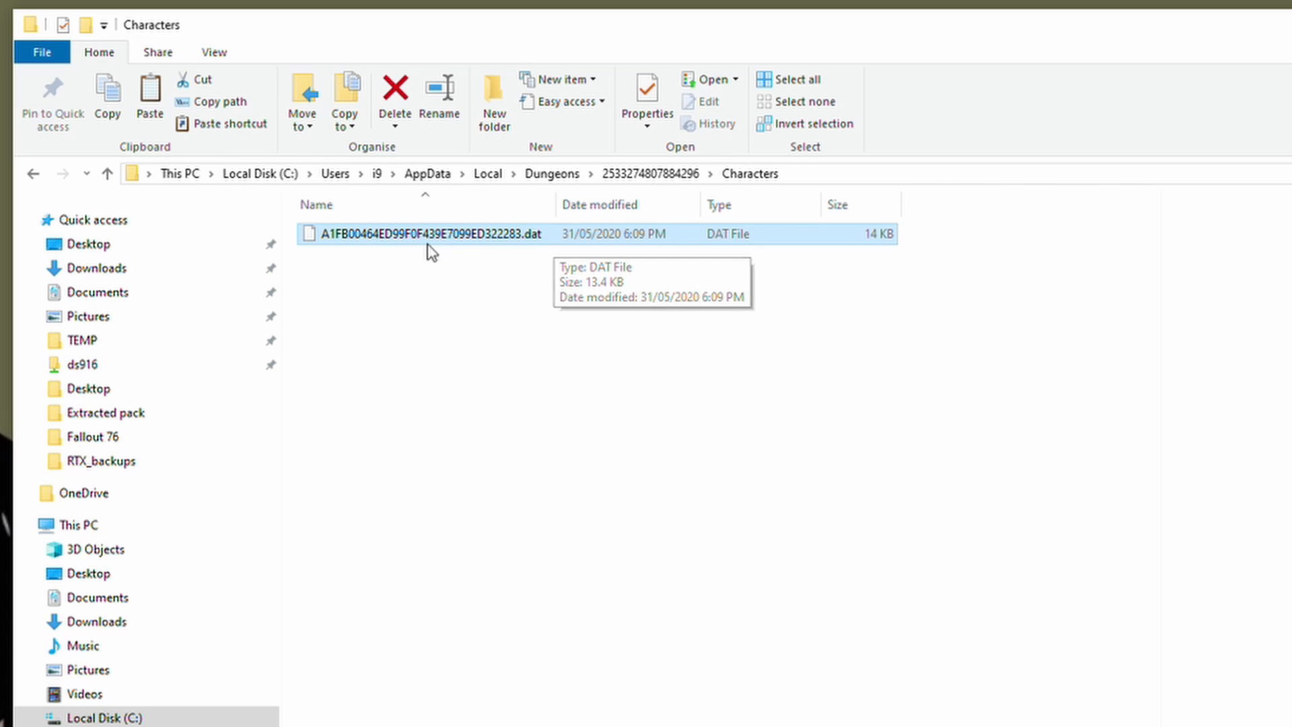
mouse_move(443, 245)
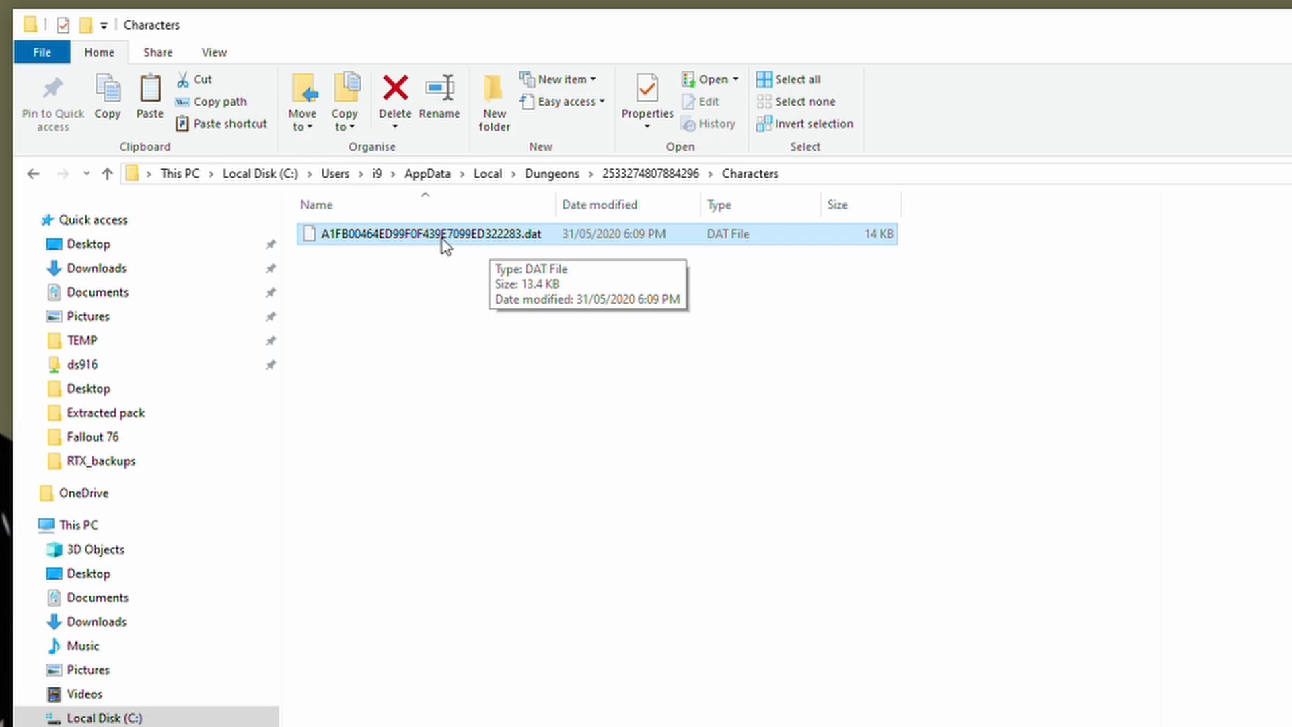
right_click(424, 234)
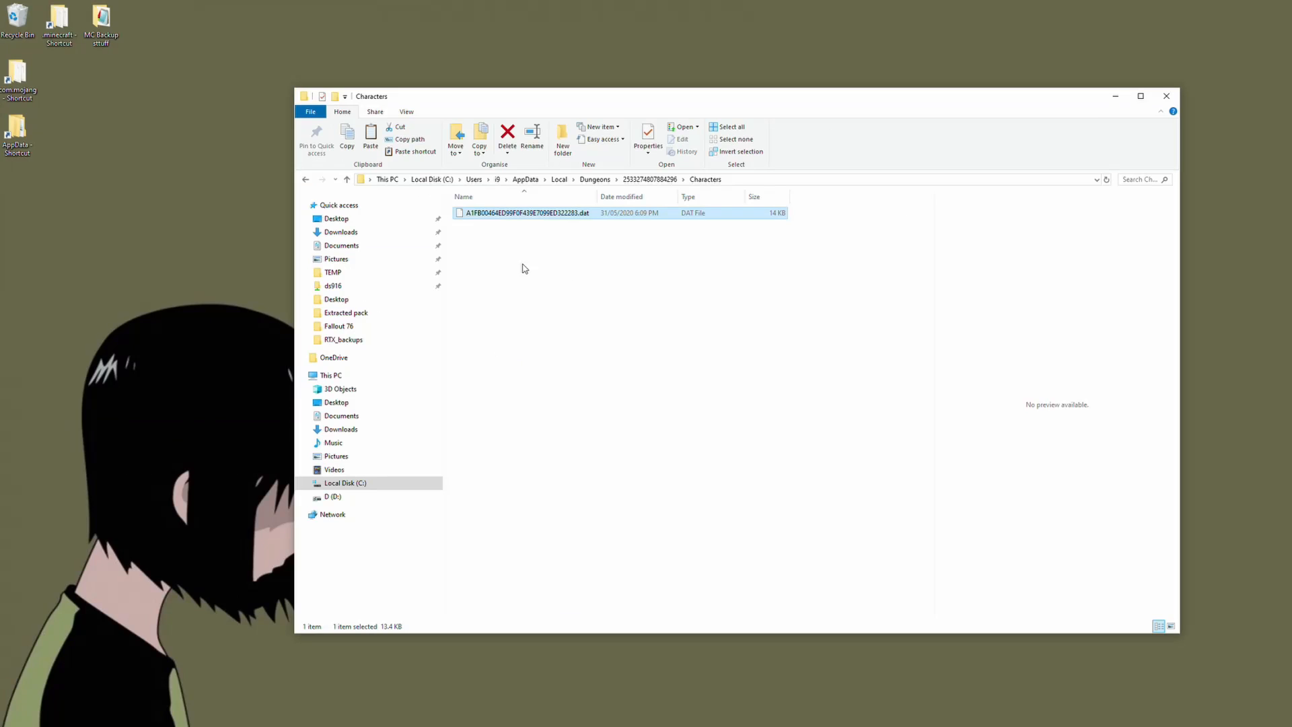
left_click_drag(526, 213, 227, 141)
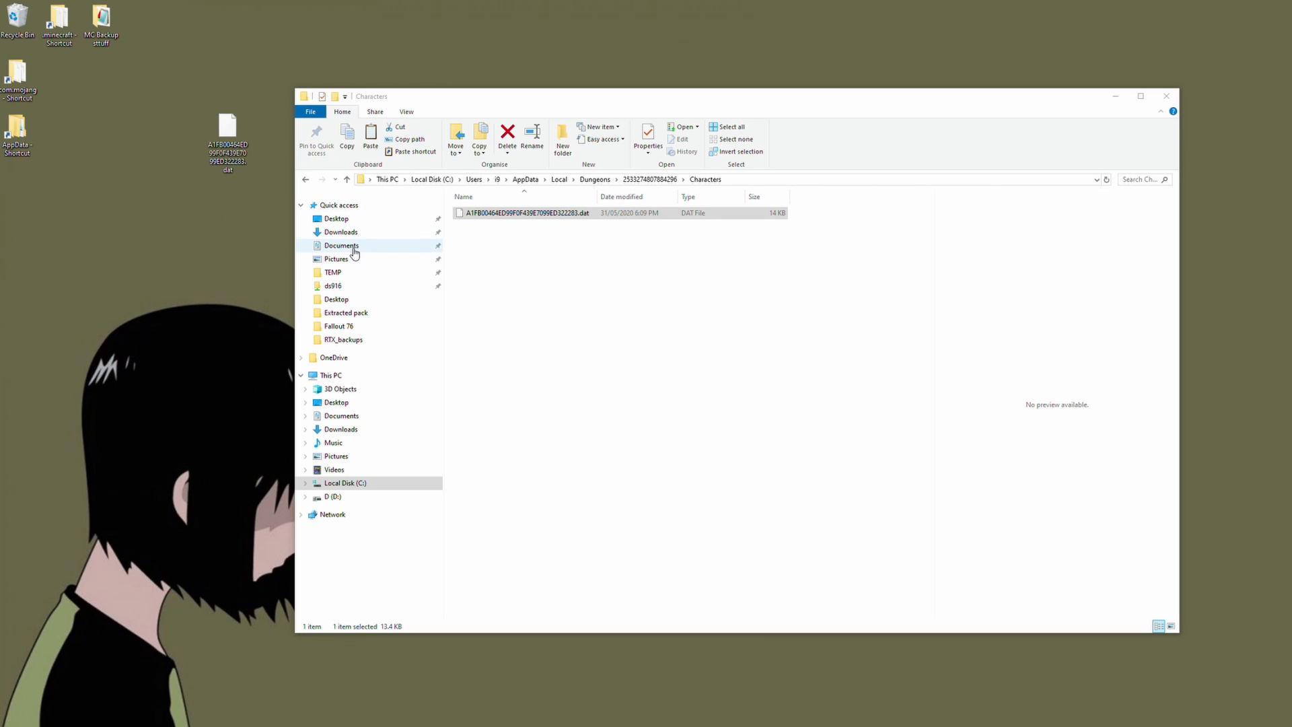
mouse_move(693, 335)
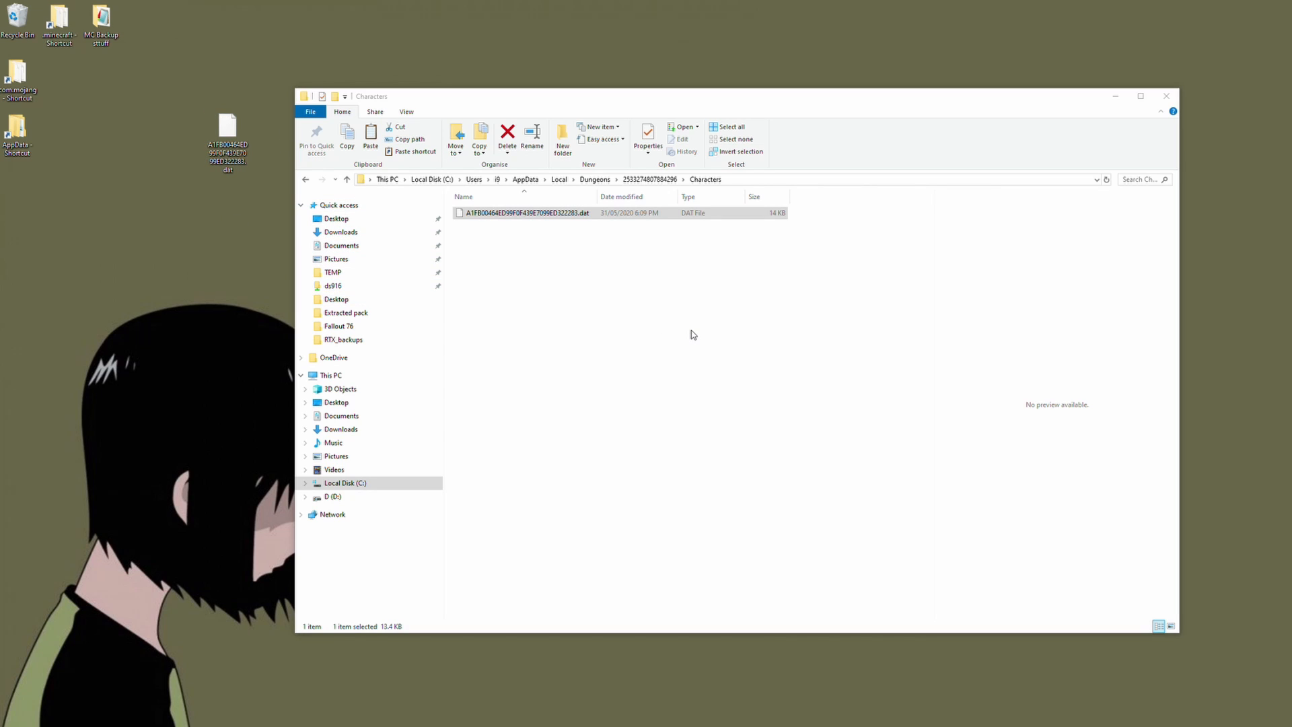
mouse_move(673, 320)
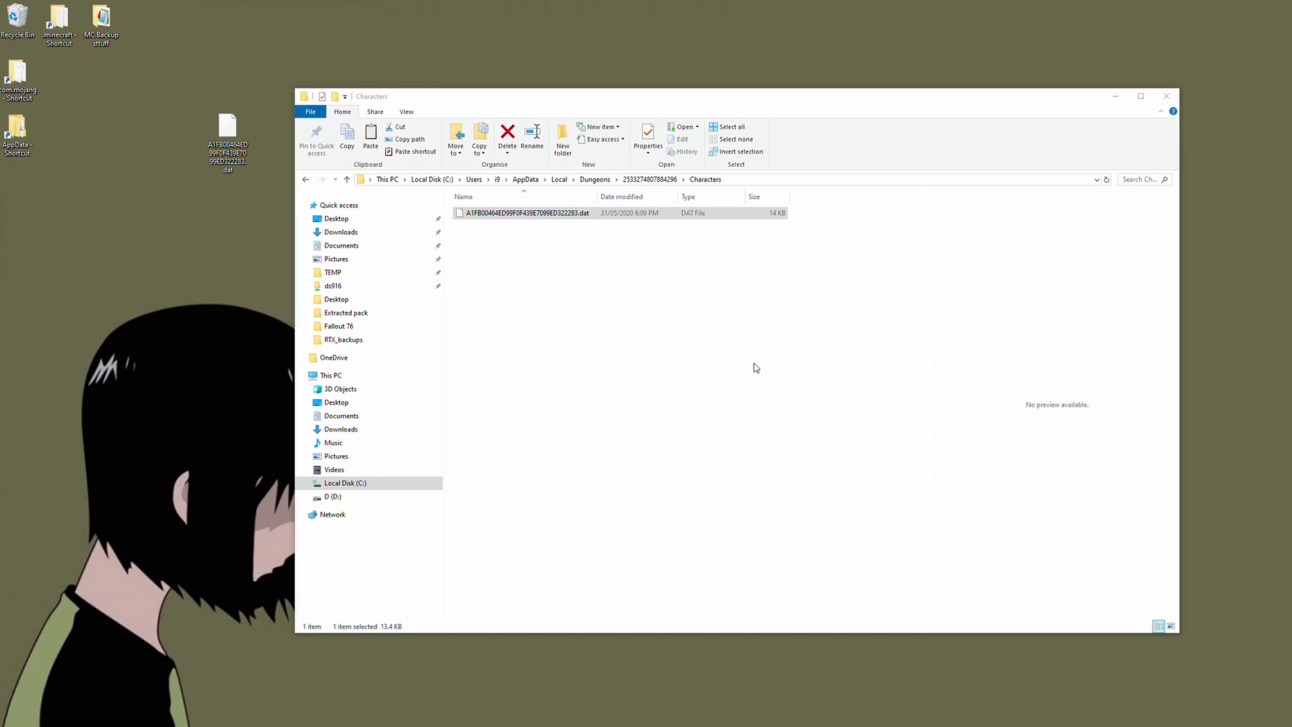
mouse_move(649, 266)
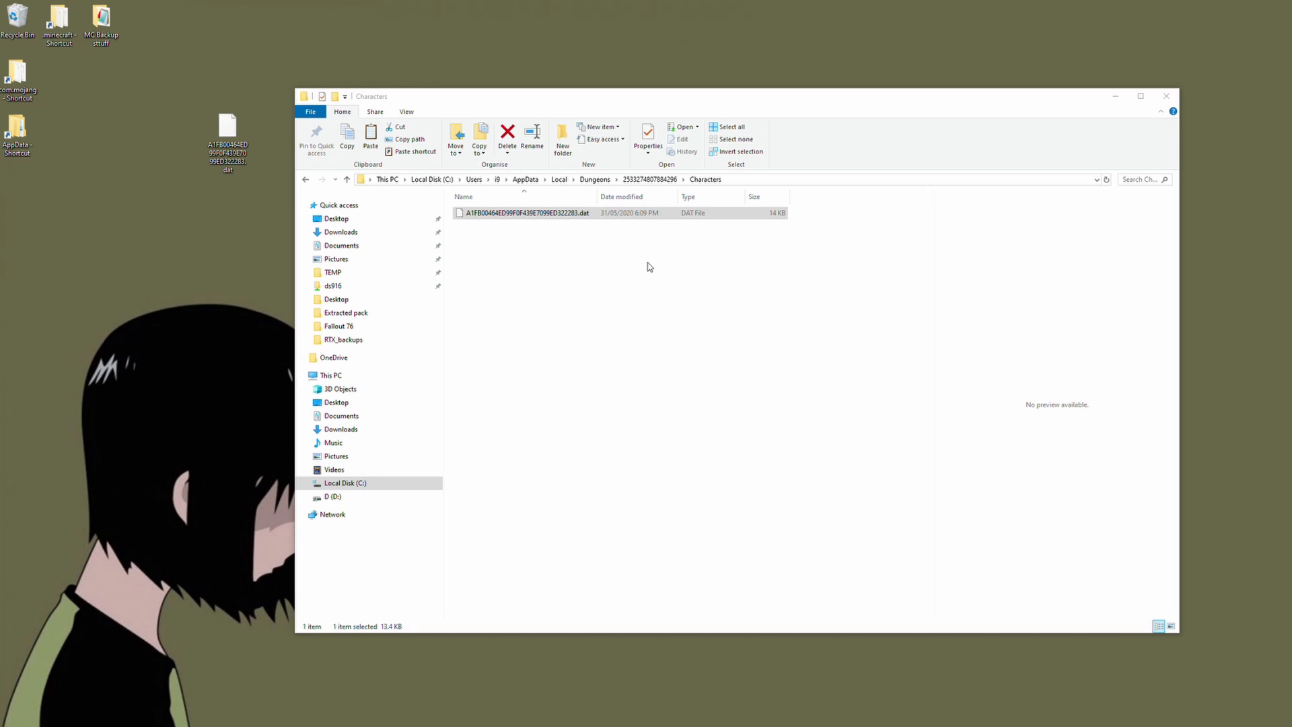
left_click(527, 213)
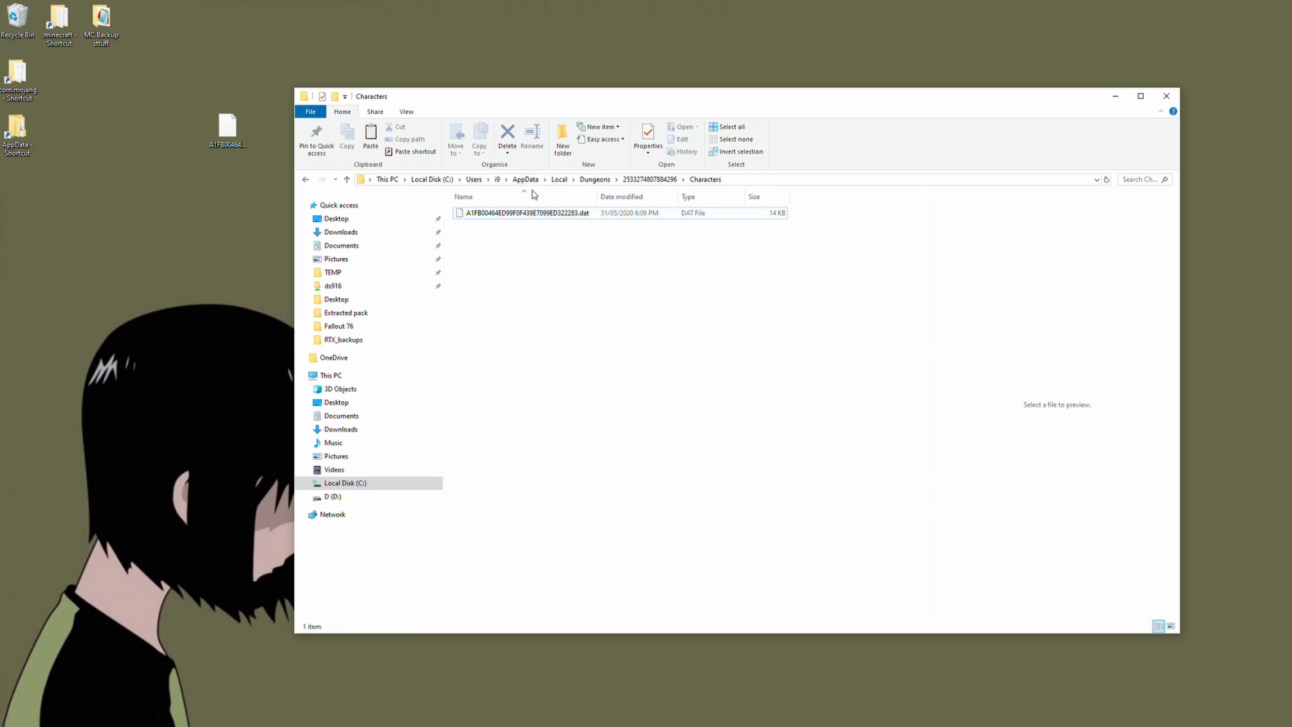
mouse_move(623, 194)
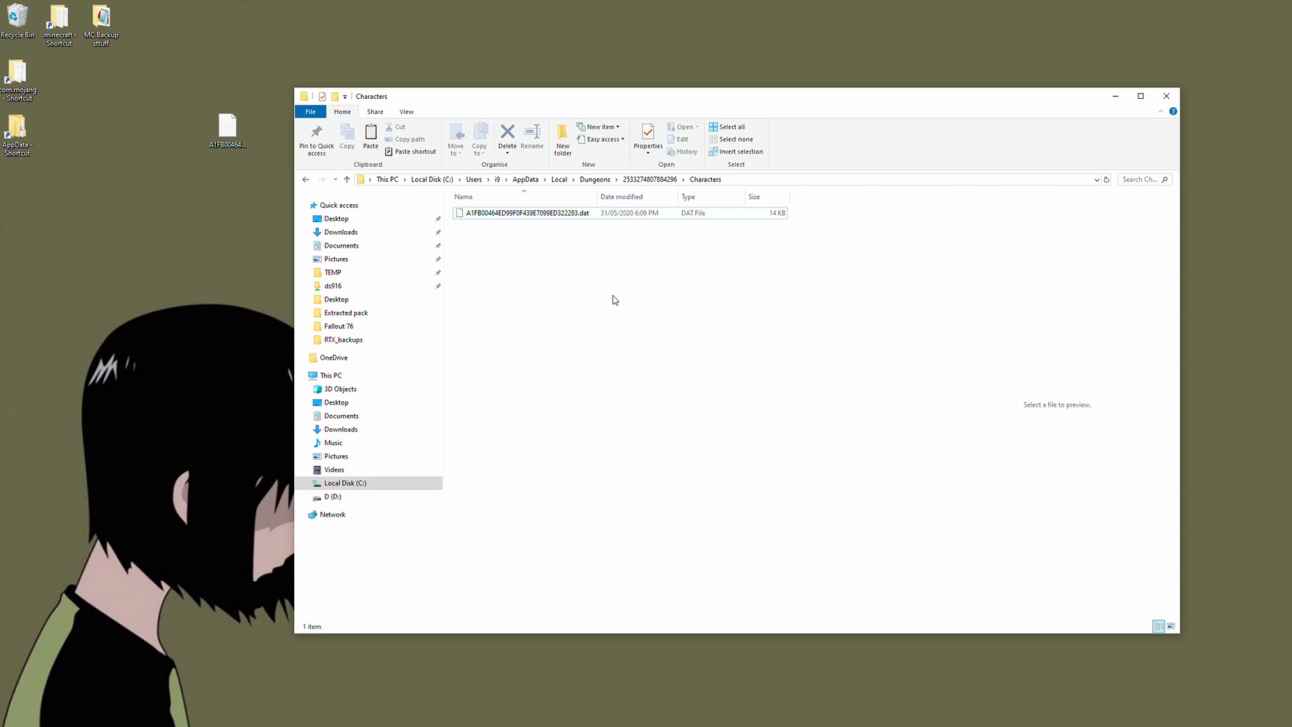
mouse_move(639, 301)
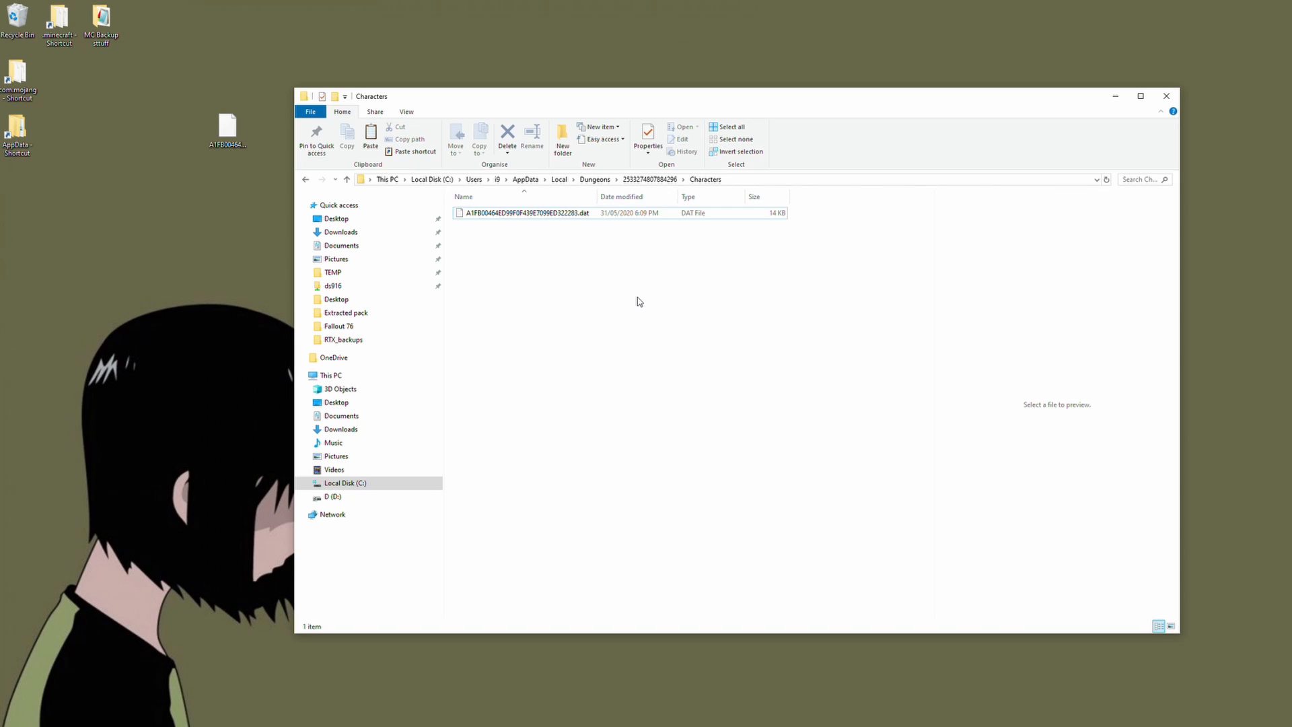
mouse_move(643, 274)
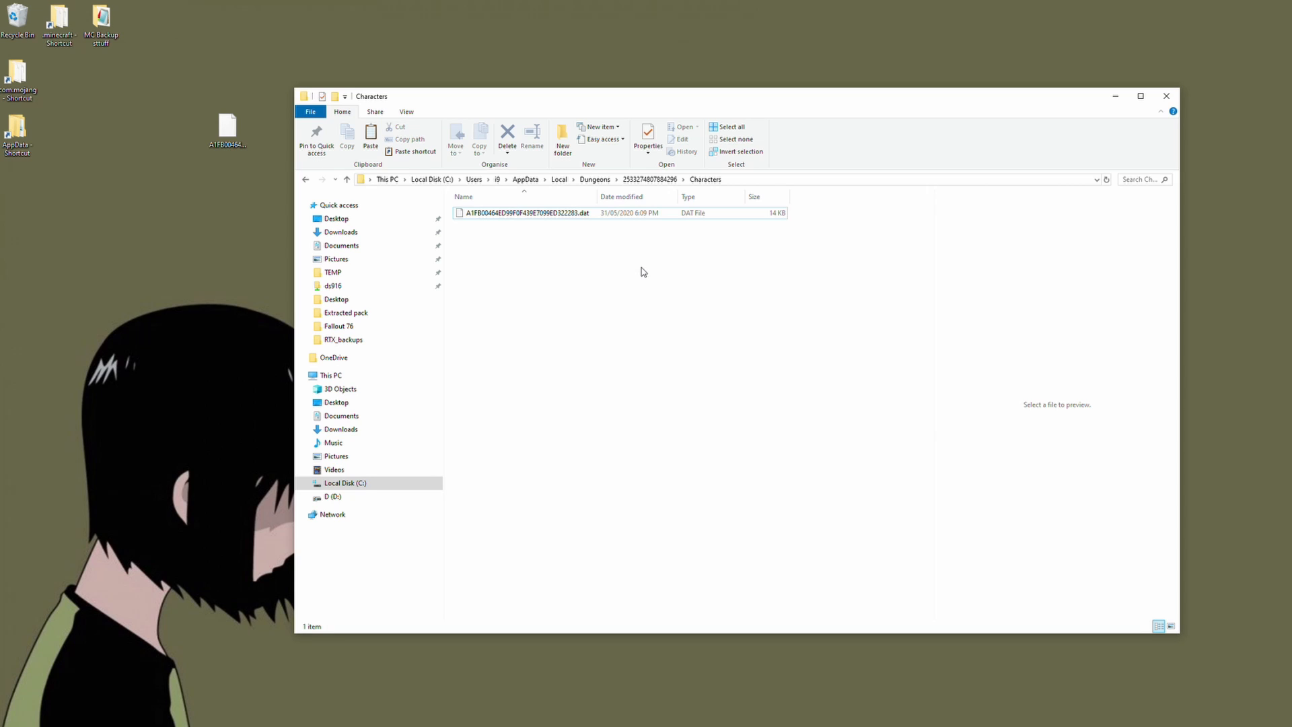
mouse_move(613, 274)
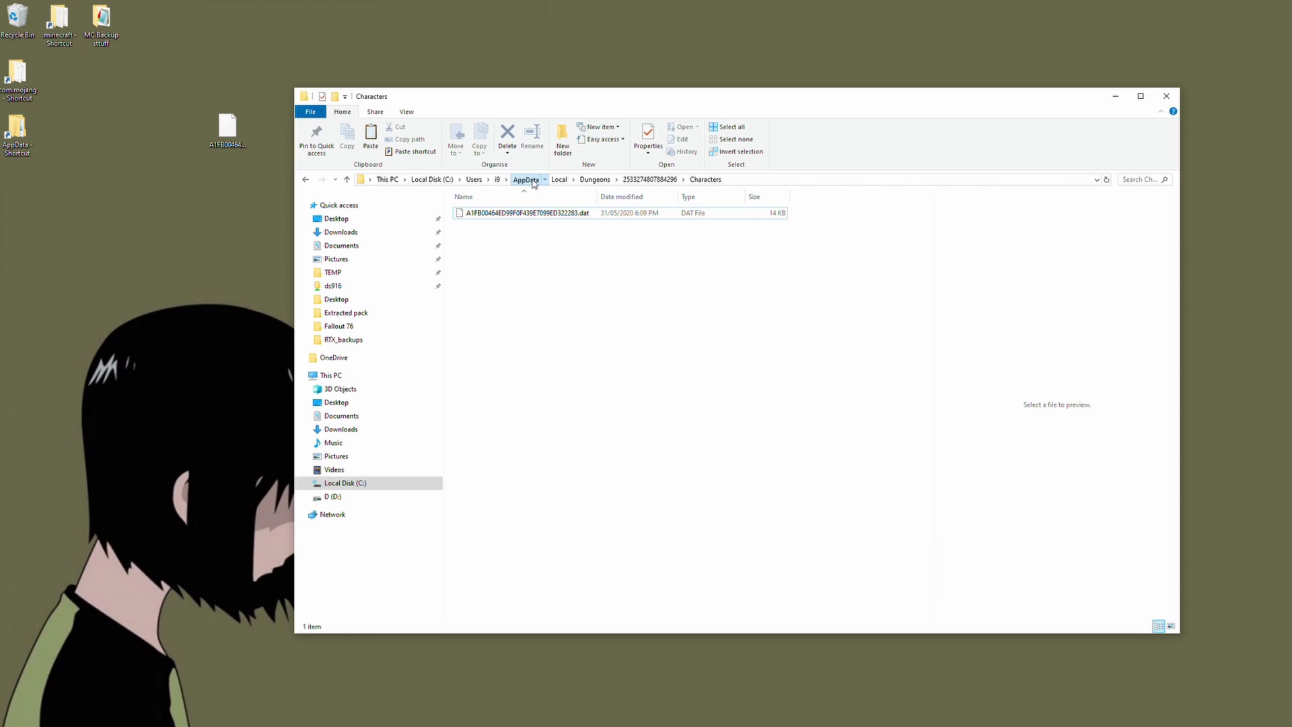
Browse back up through Local and return to the AppData folder
left_click(525, 179)
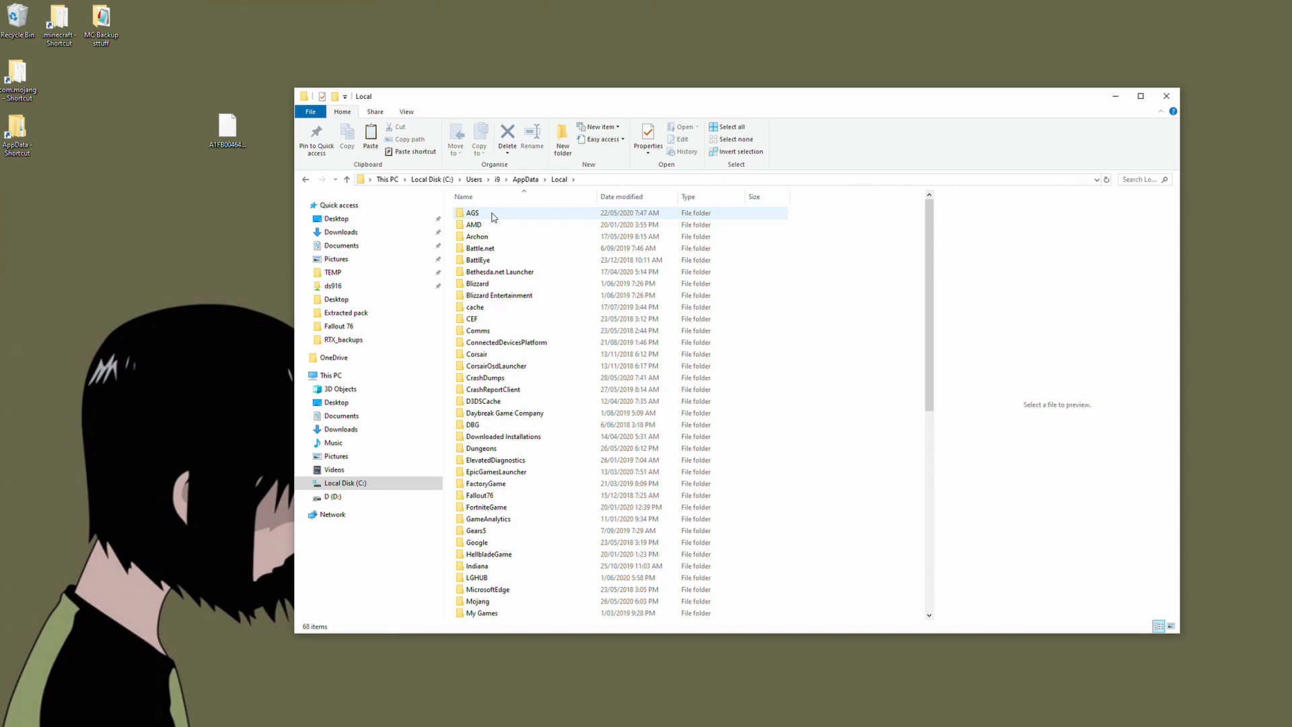
scroll("down", 3)
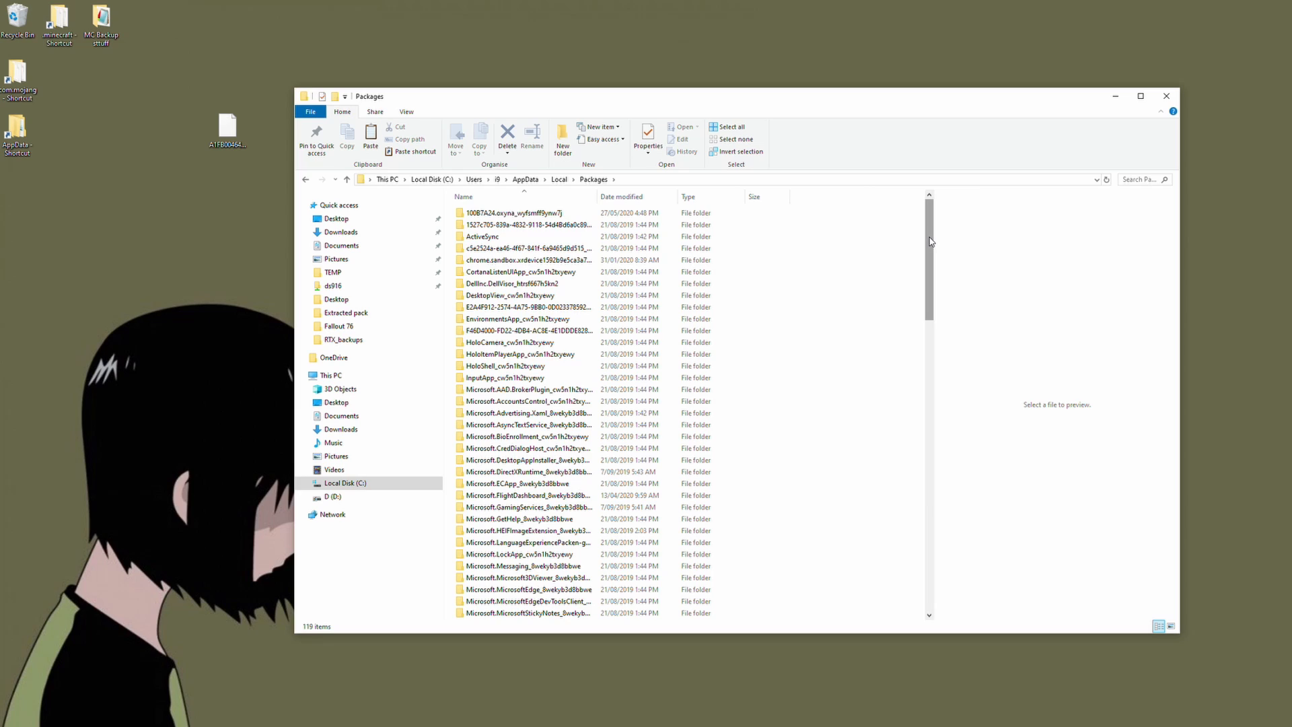
mouse_move(927, 133)
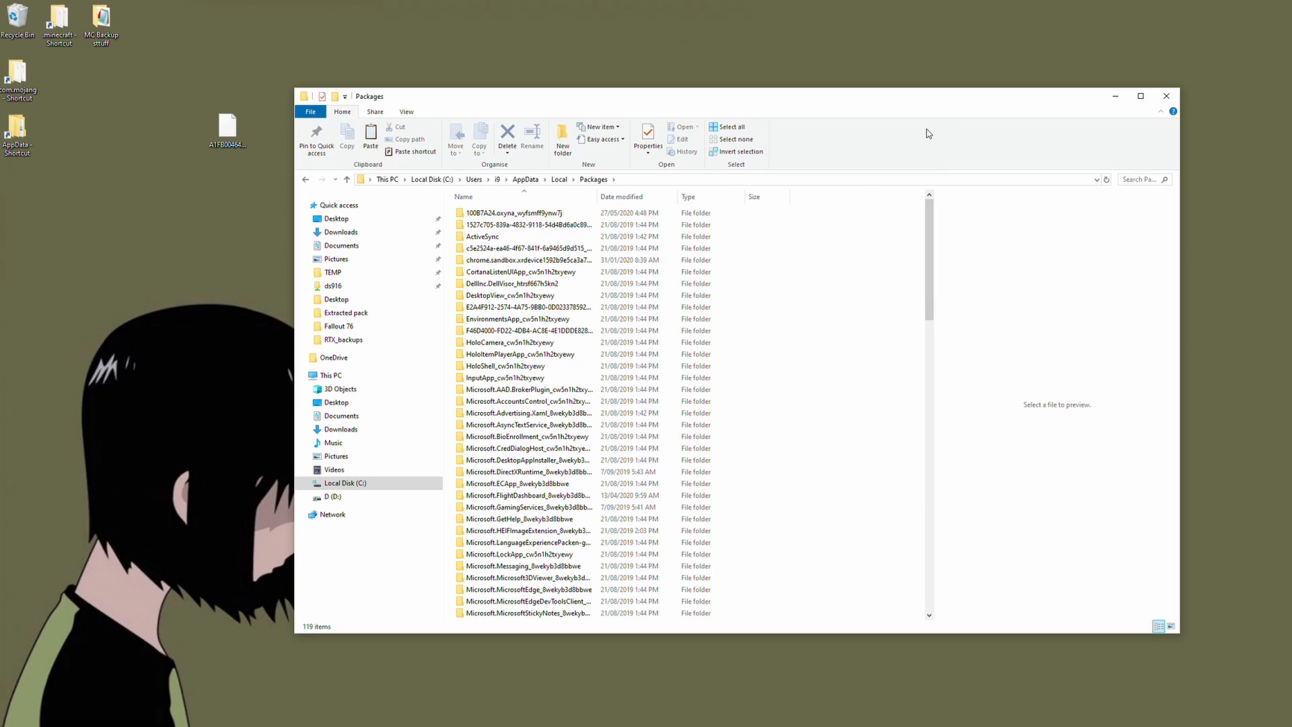
mouse_move(916, 81)
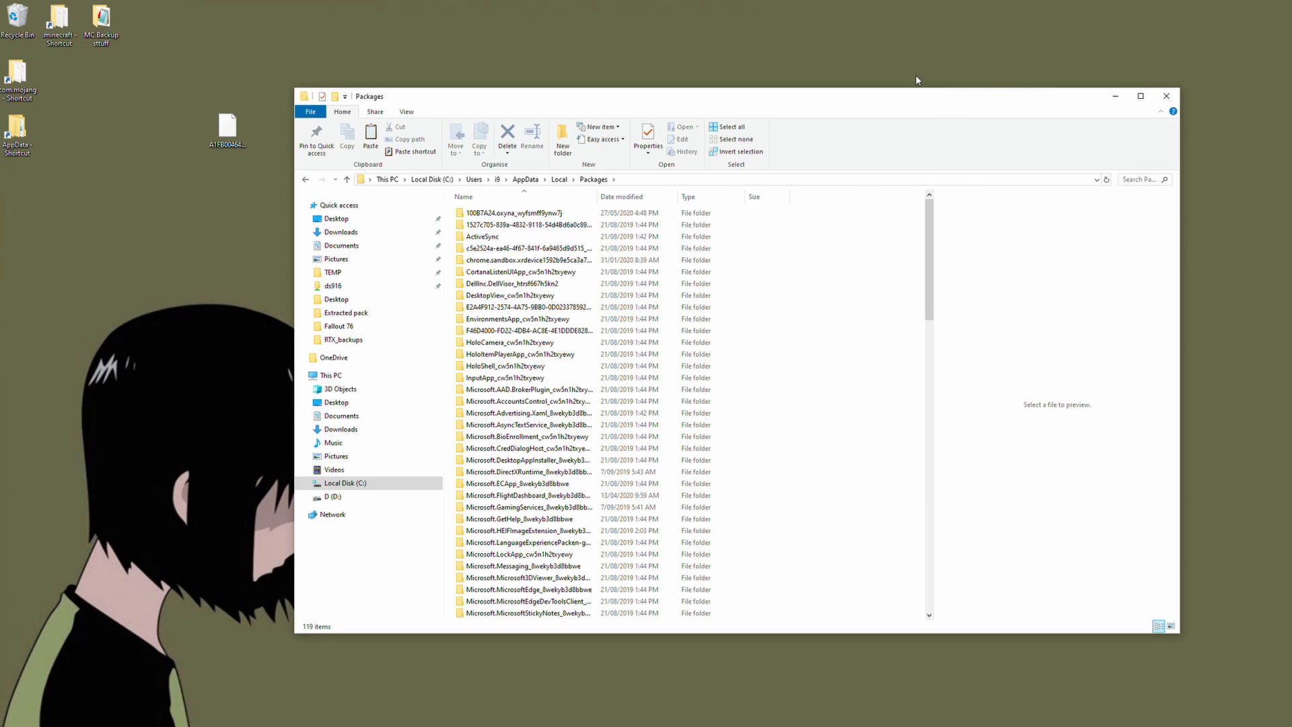
mouse_move(898, 46)
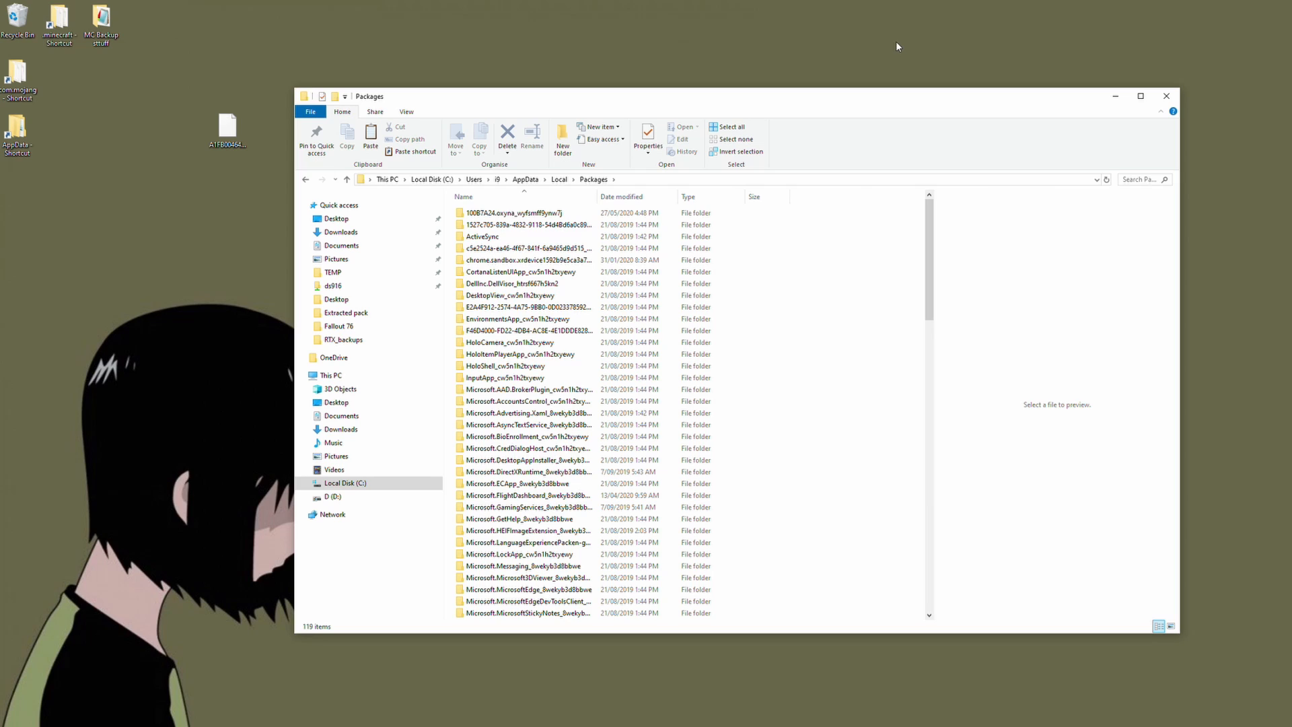
mouse_move(676, 99)
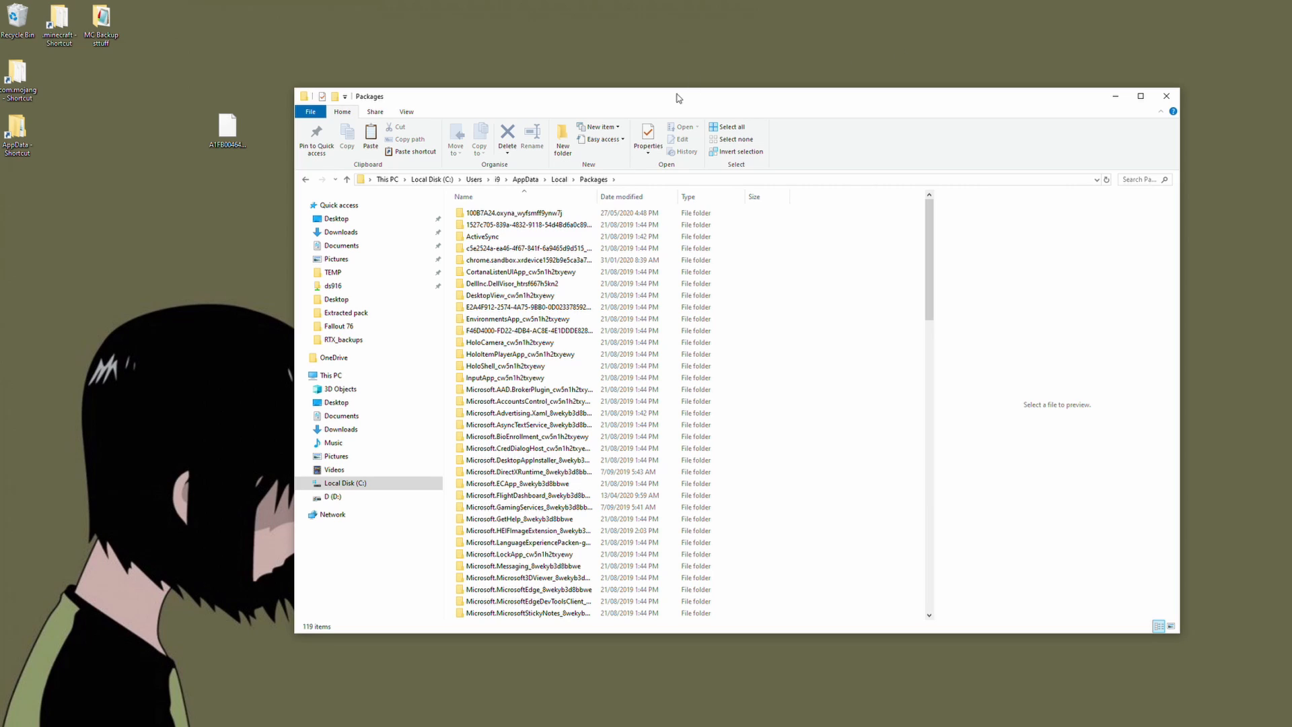
left_click(523, 179)
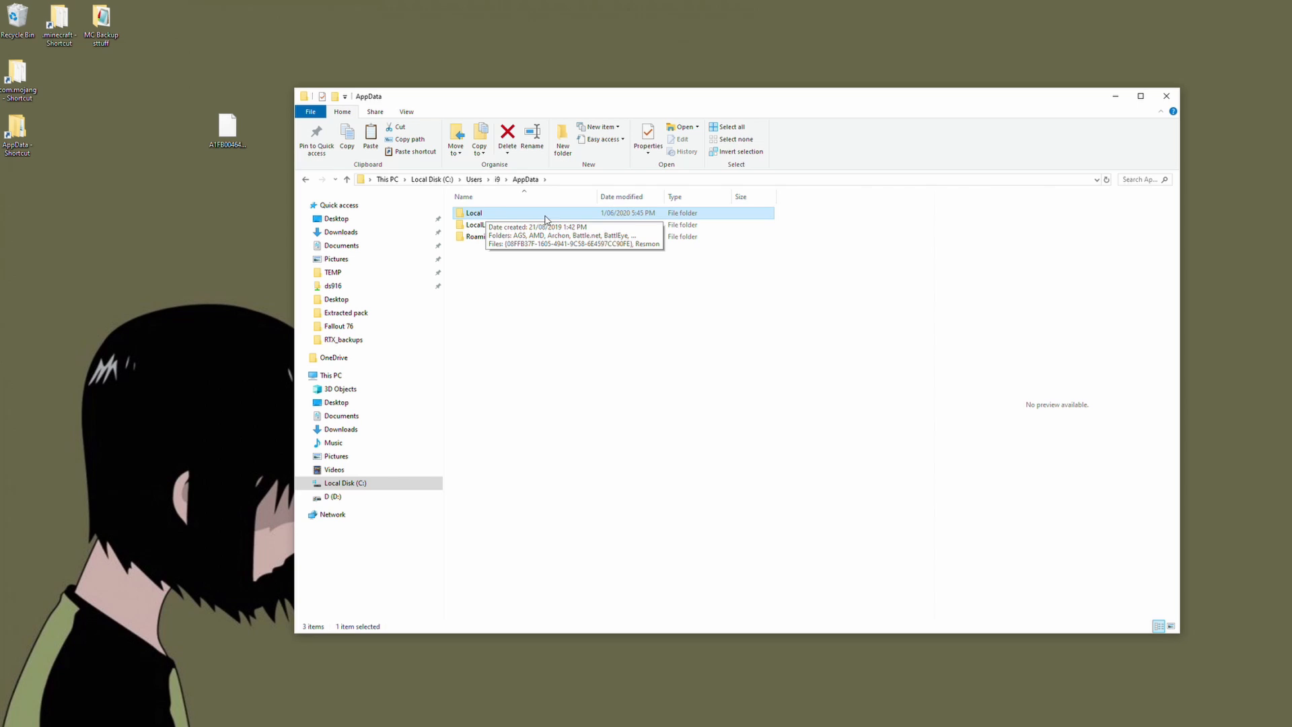
Return to the Dungeons Characters folder and copy the character .dat save file to the desktop
double_click(473, 212)
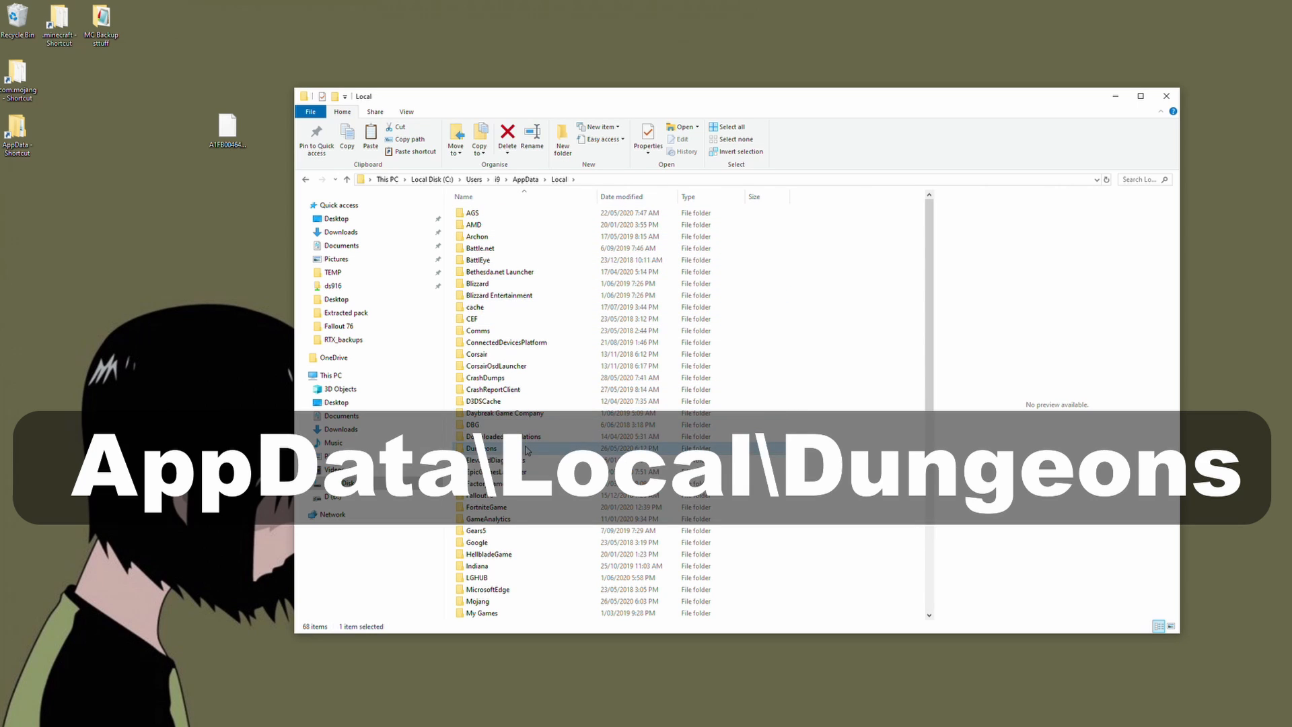
double_click(484, 448)
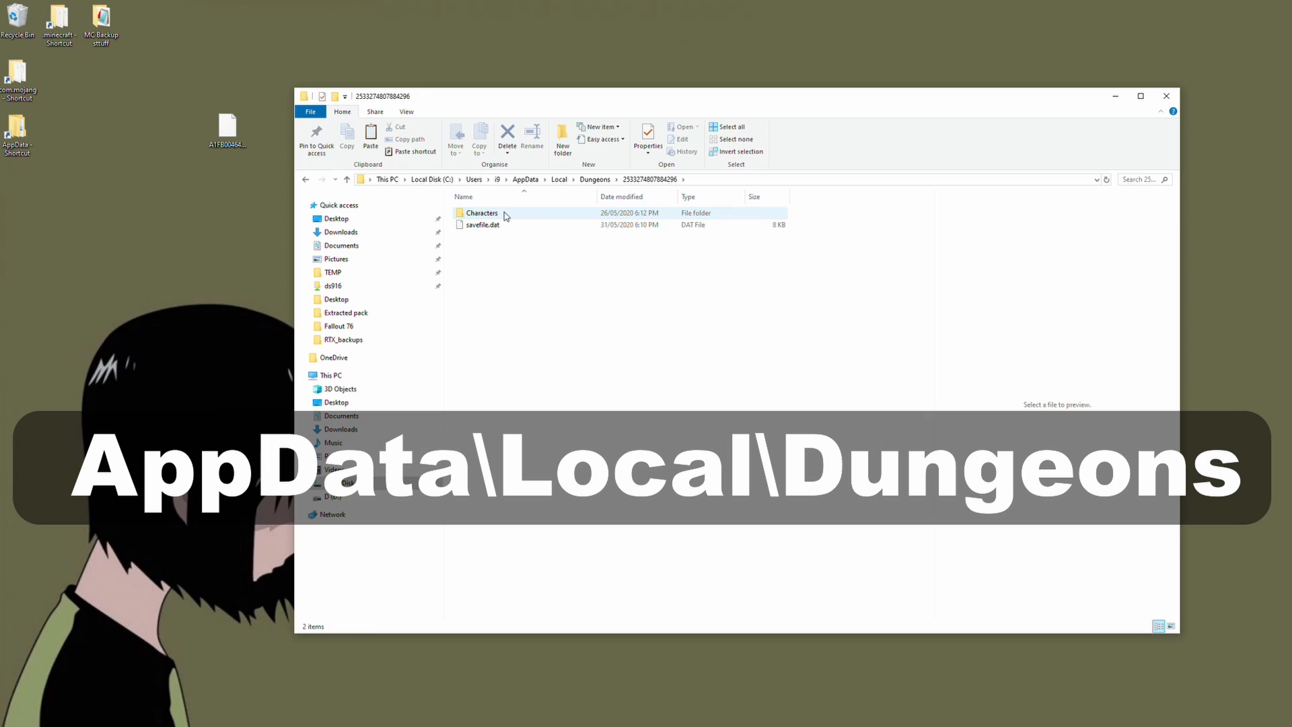
double_click(481, 212)
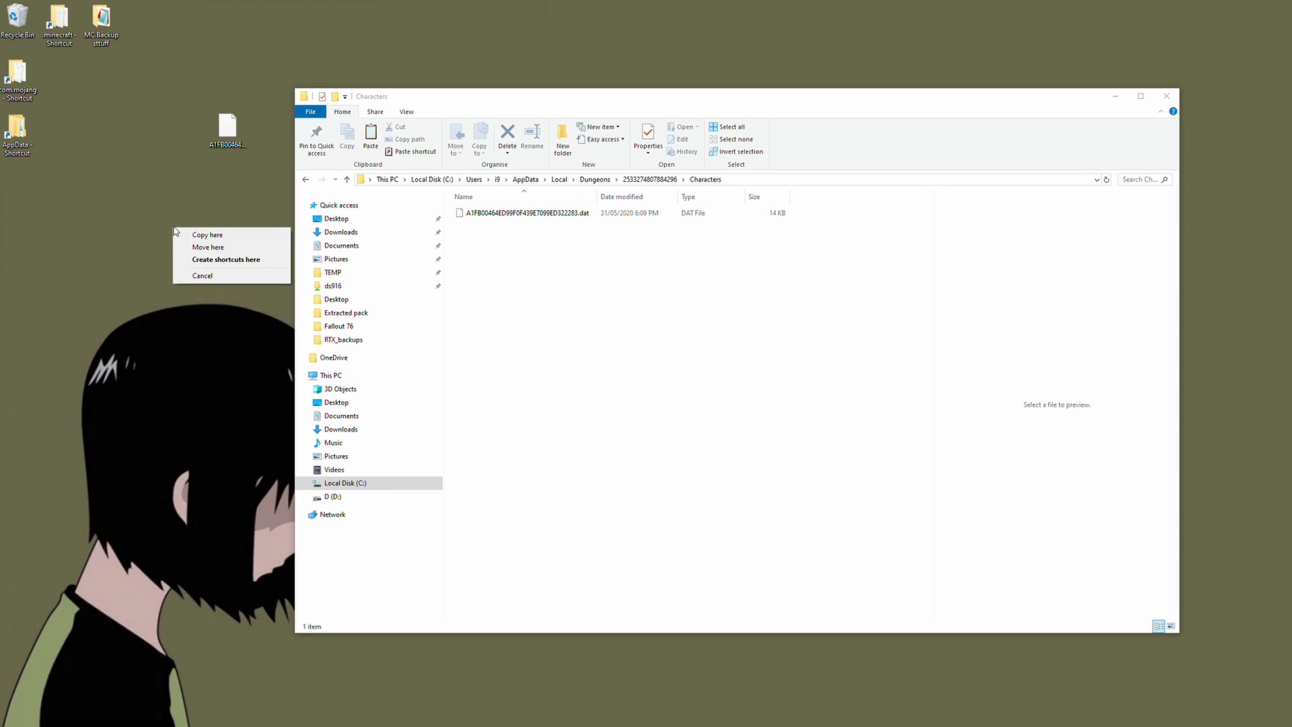
left_click(226, 258)
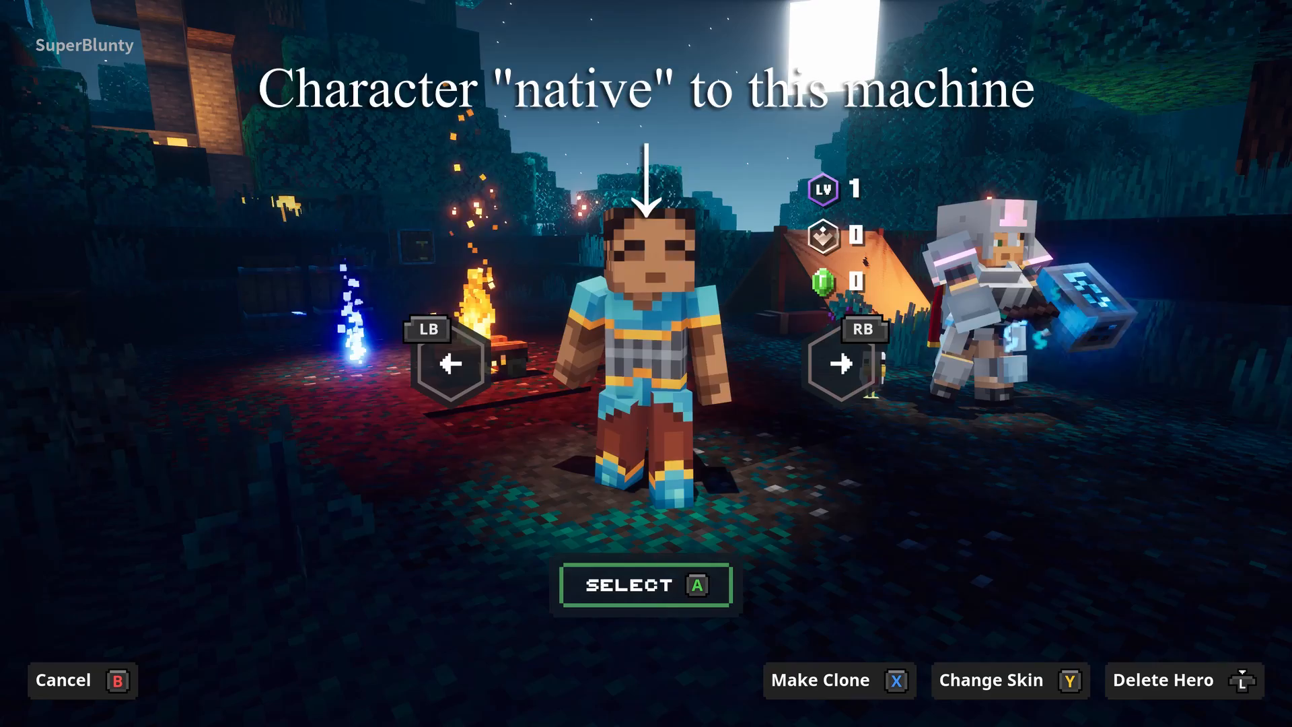
Choose the level 103 hero, start the mission and pick up the dropped Longbow
left_click(644, 585)
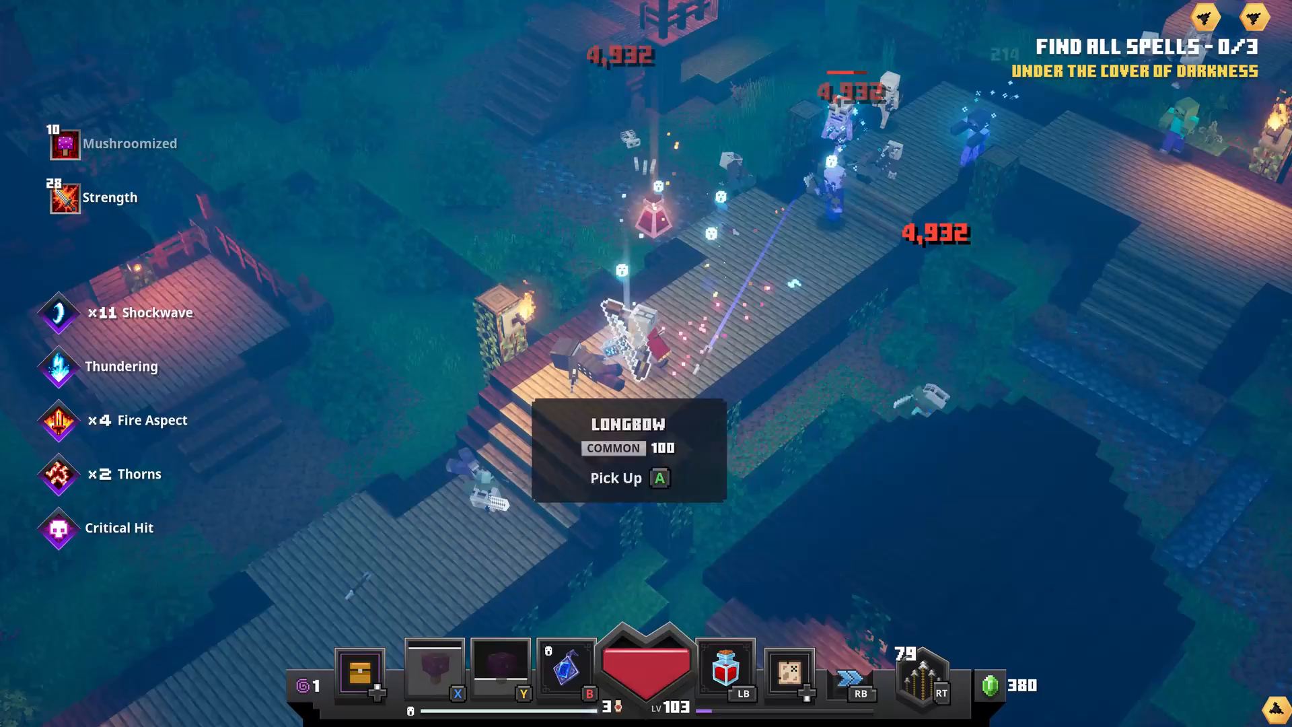
key("a")
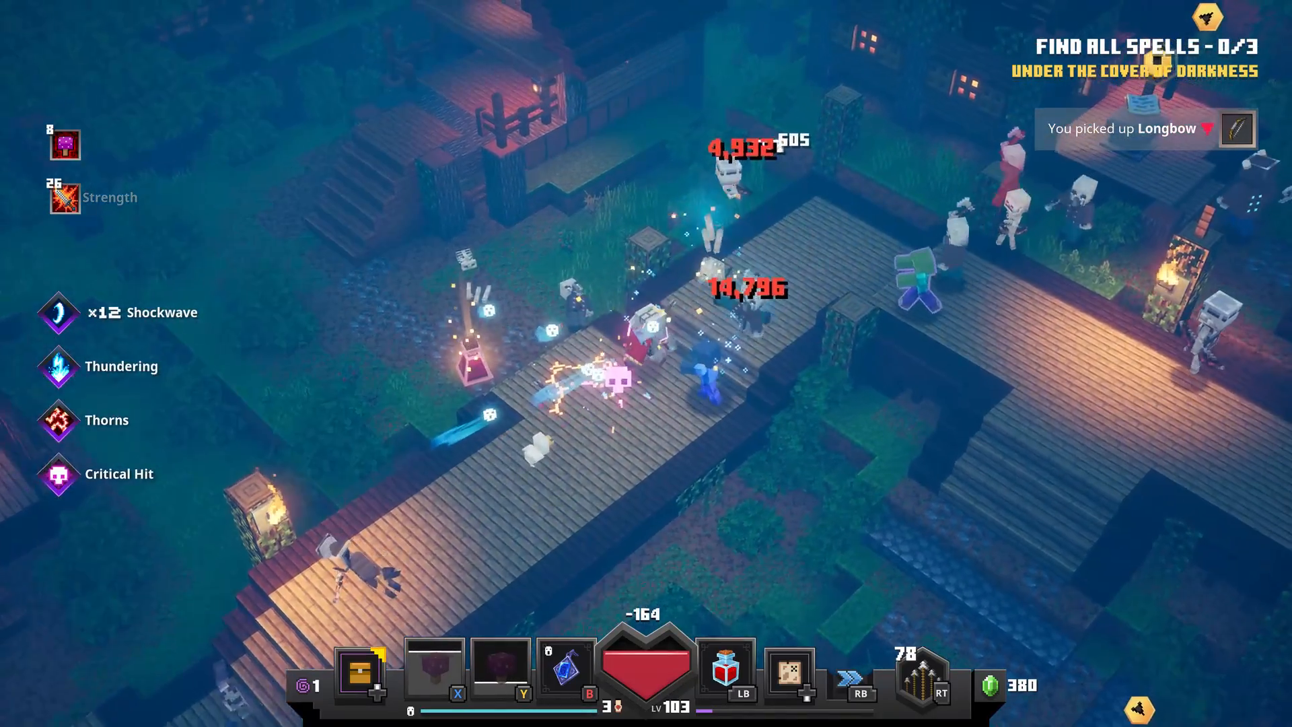